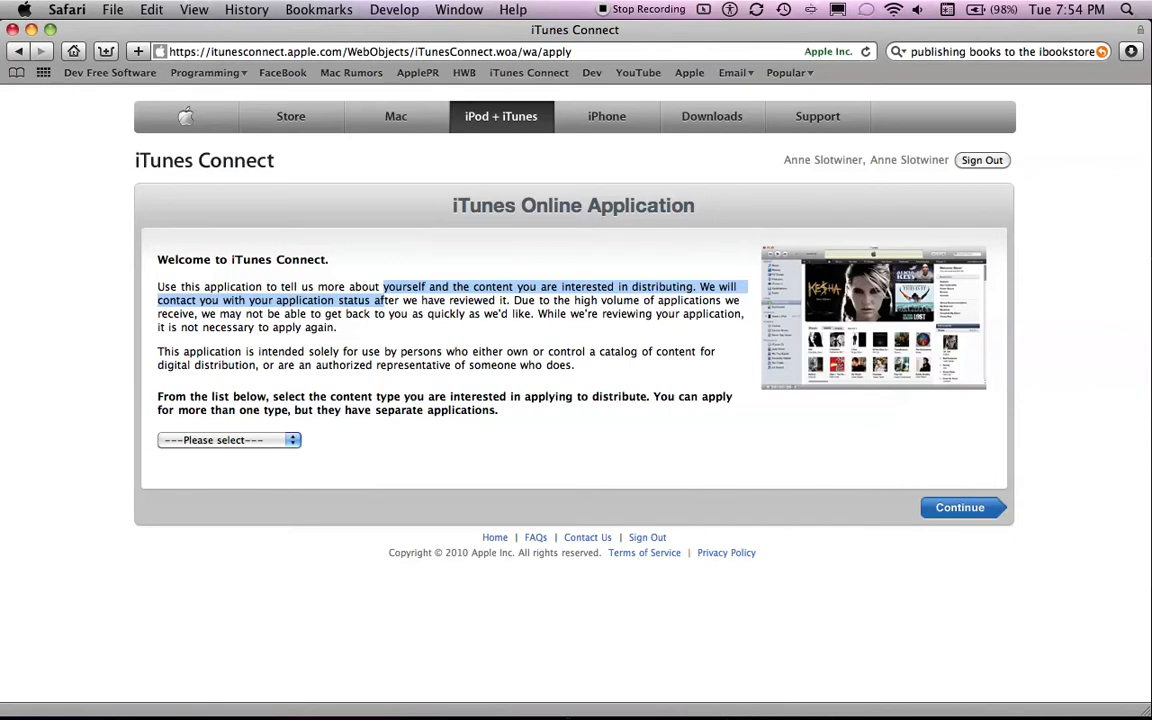
{"action": "mouse_move", "coordinate": [424, 236]}
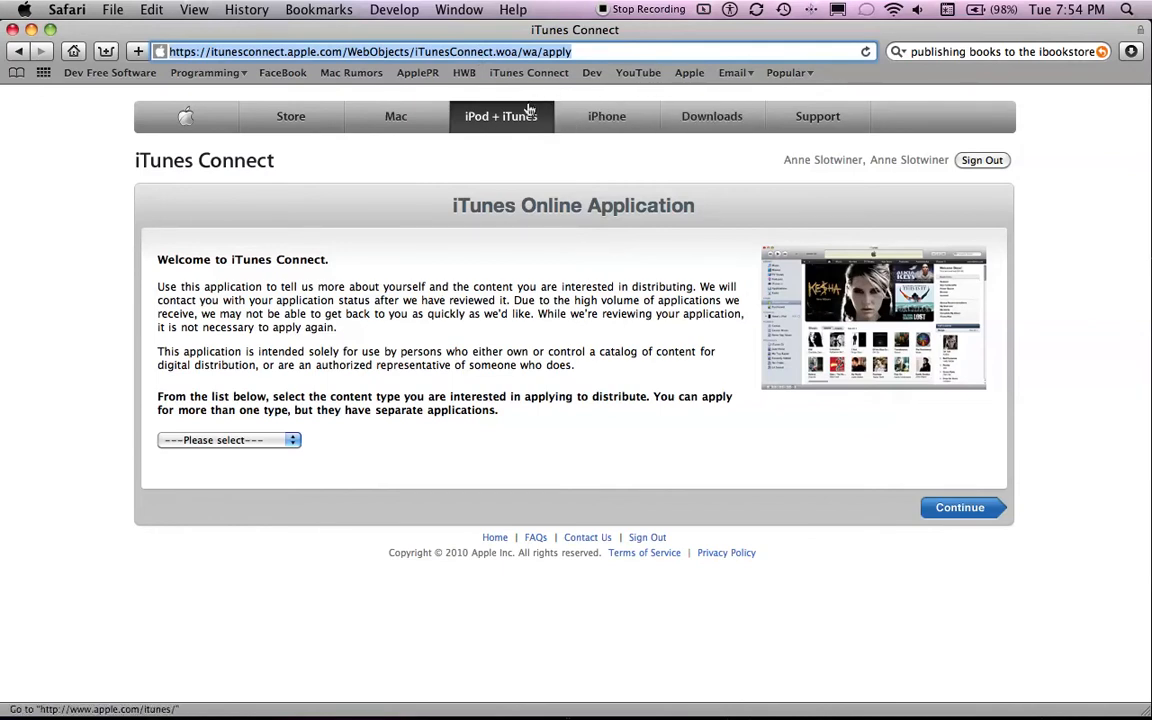
{"action": "mouse_move", "coordinate": [256, 400]}
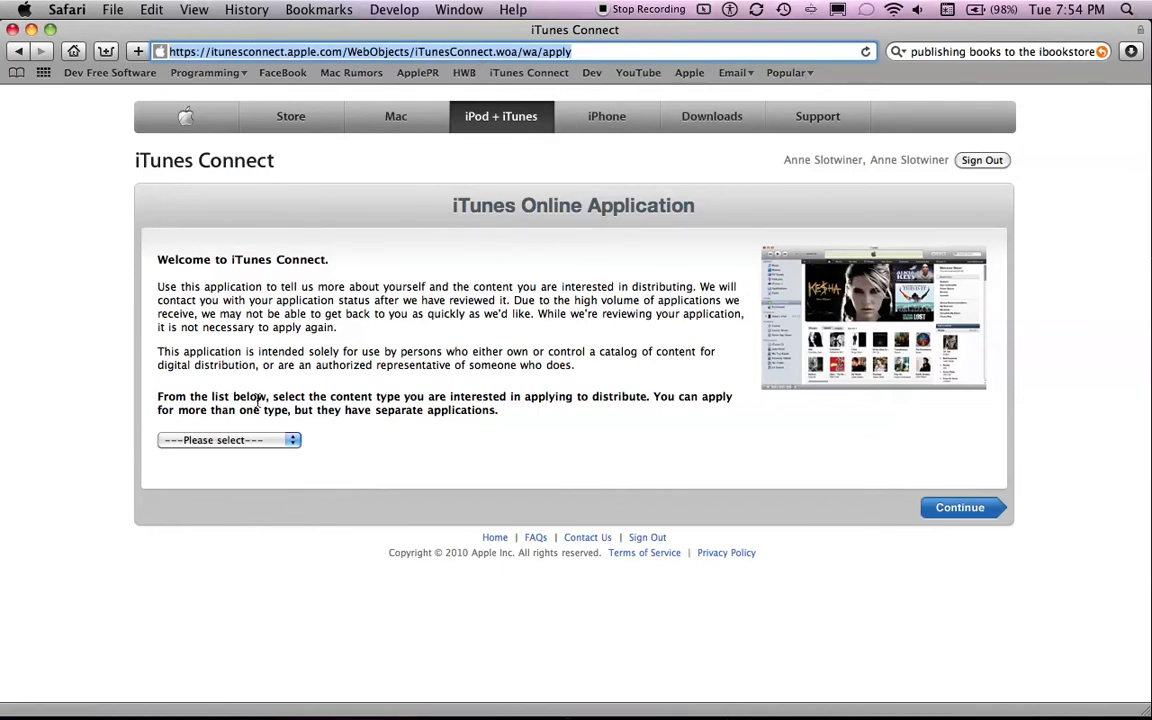
{"action": "mouse_move", "coordinate": [452, 322]}
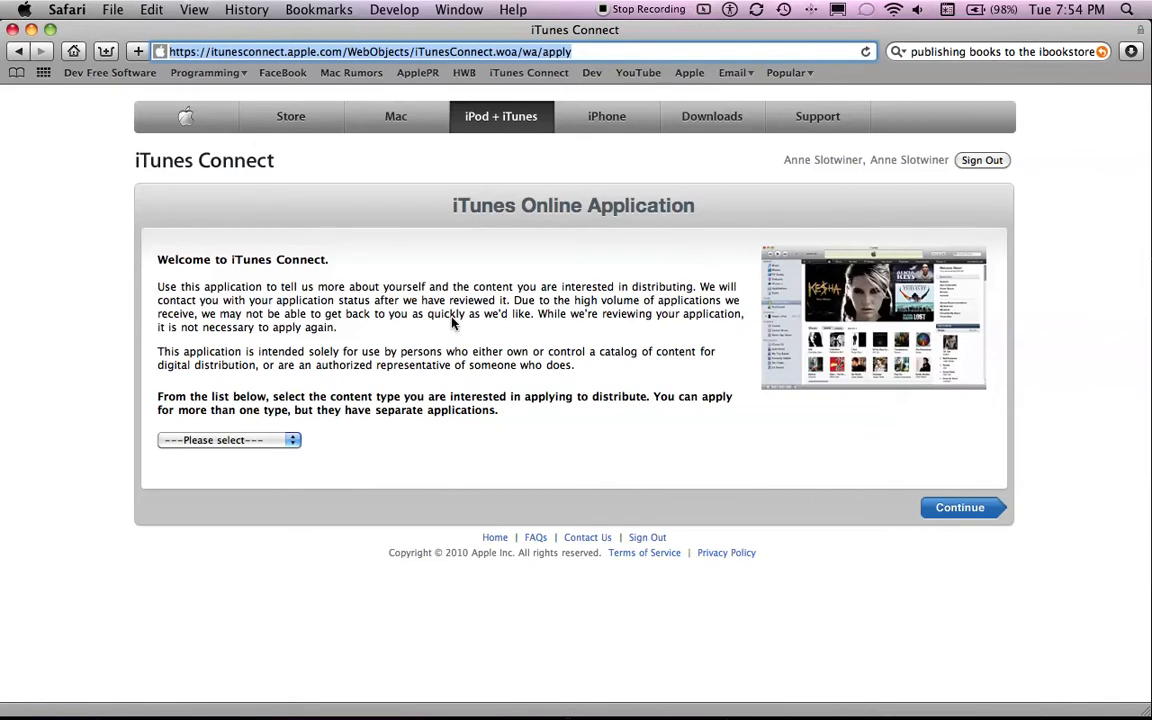
Step: Choose Books as the content type in the iTunes Connect online application dropdown
{"action": "left_click", "coordinate": [228, 440]}
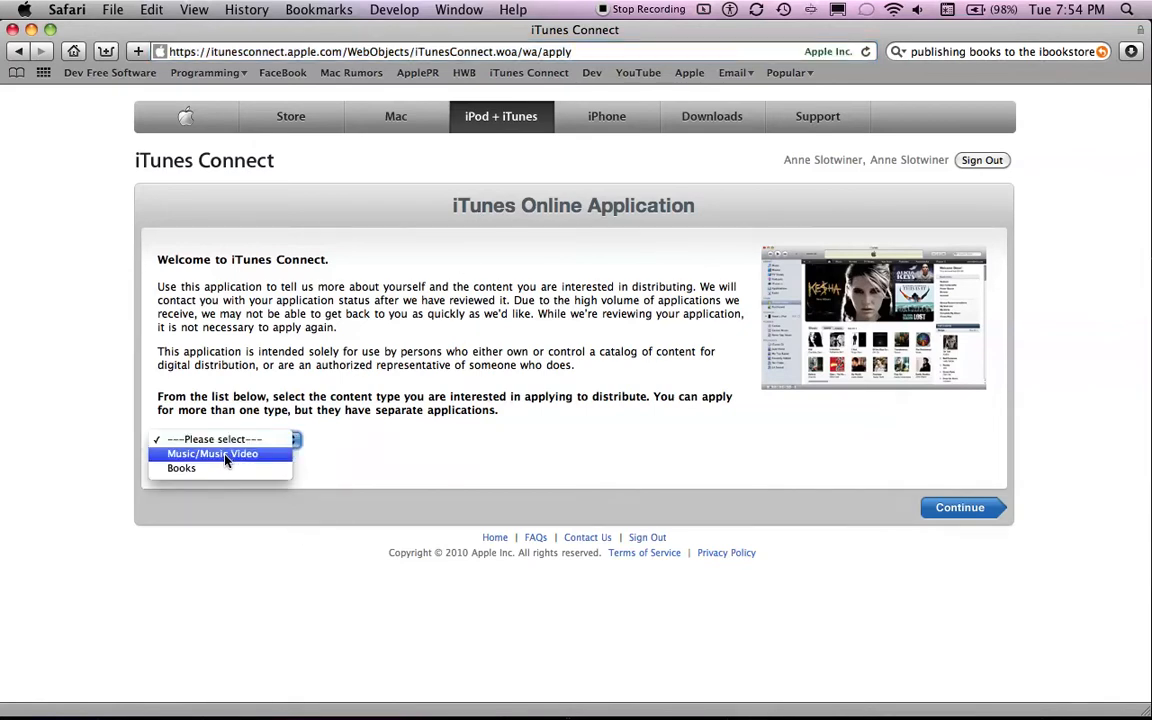
{"action": "left_click", "coordinate": [180, 468]}
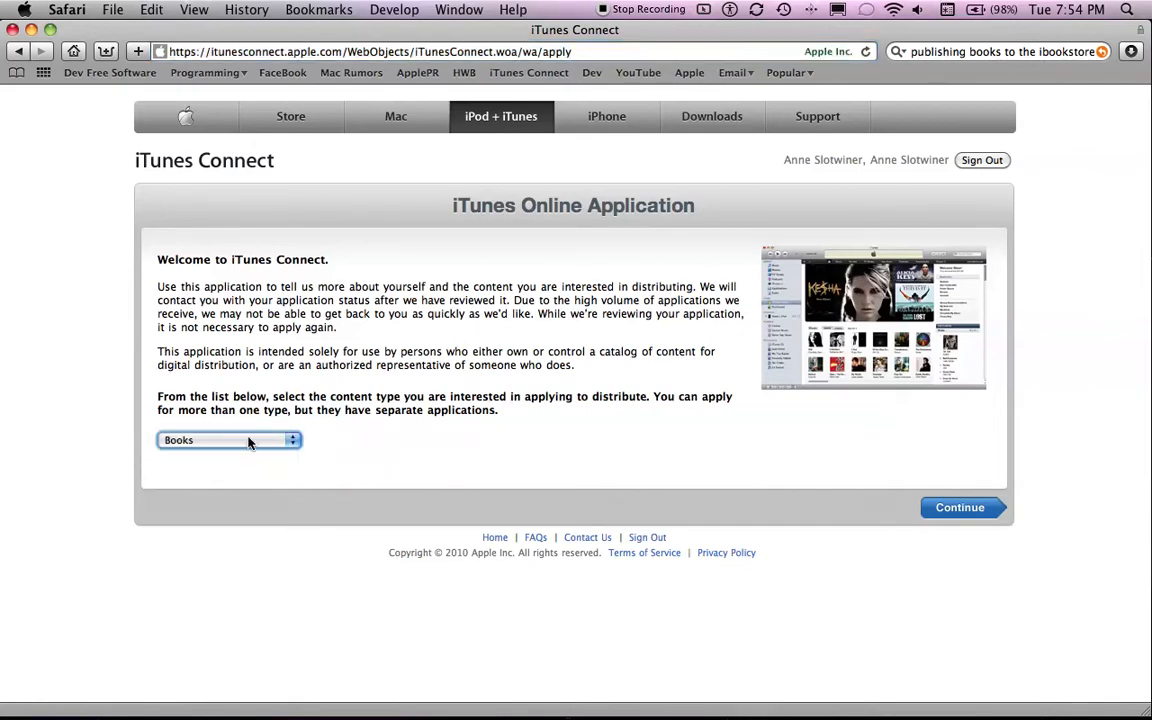
{"action": "left_click", "coordinate": [228, 440]}
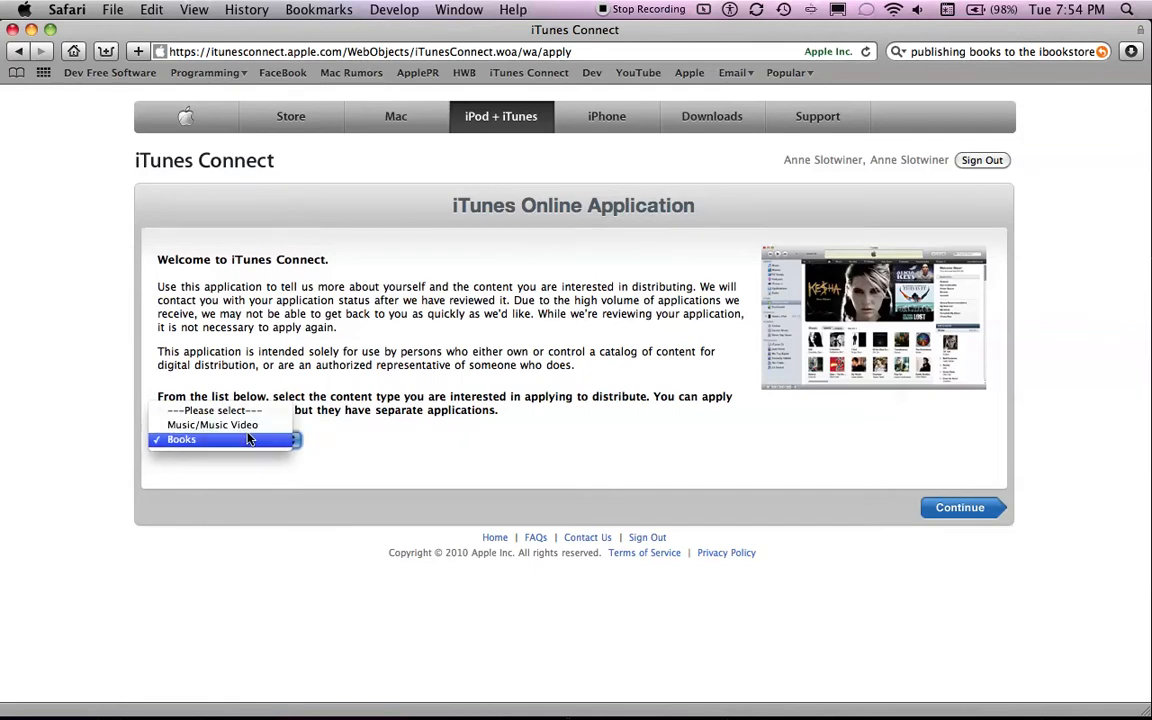
{"action": "left_click", "coordinate": [180, 440]}
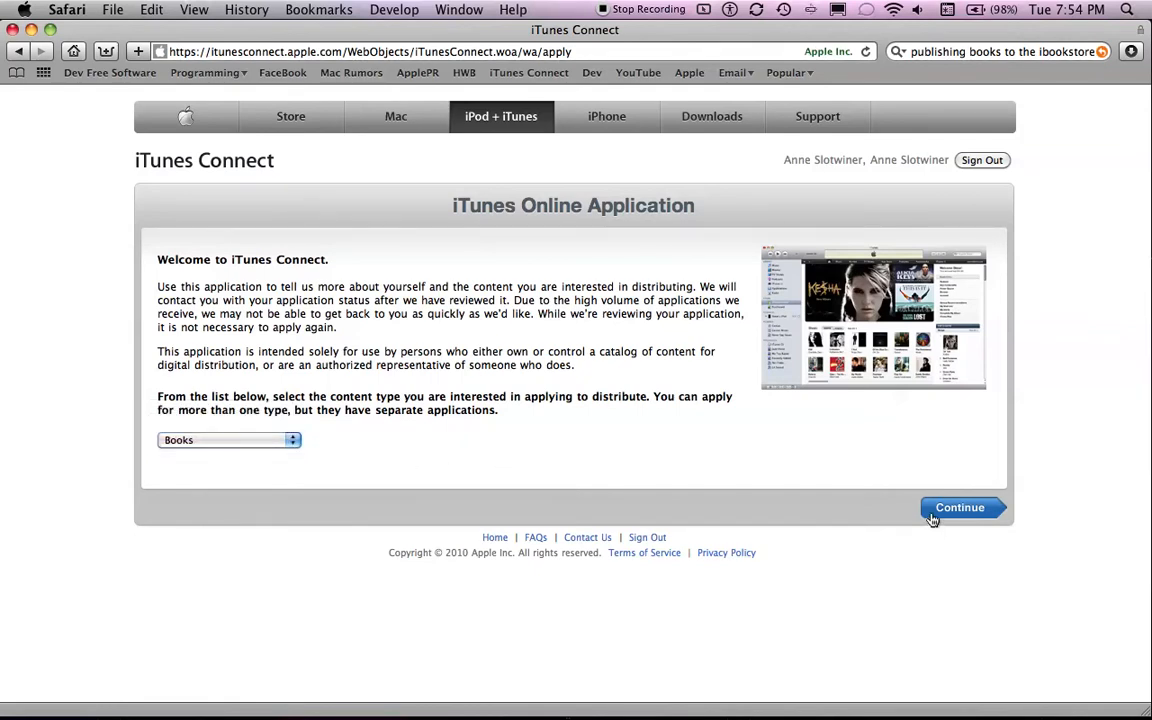
Step: Continue to the iBookstore Online Application requirements page and read through it
{"action": "left_click", "coordinate": [960, 508]}
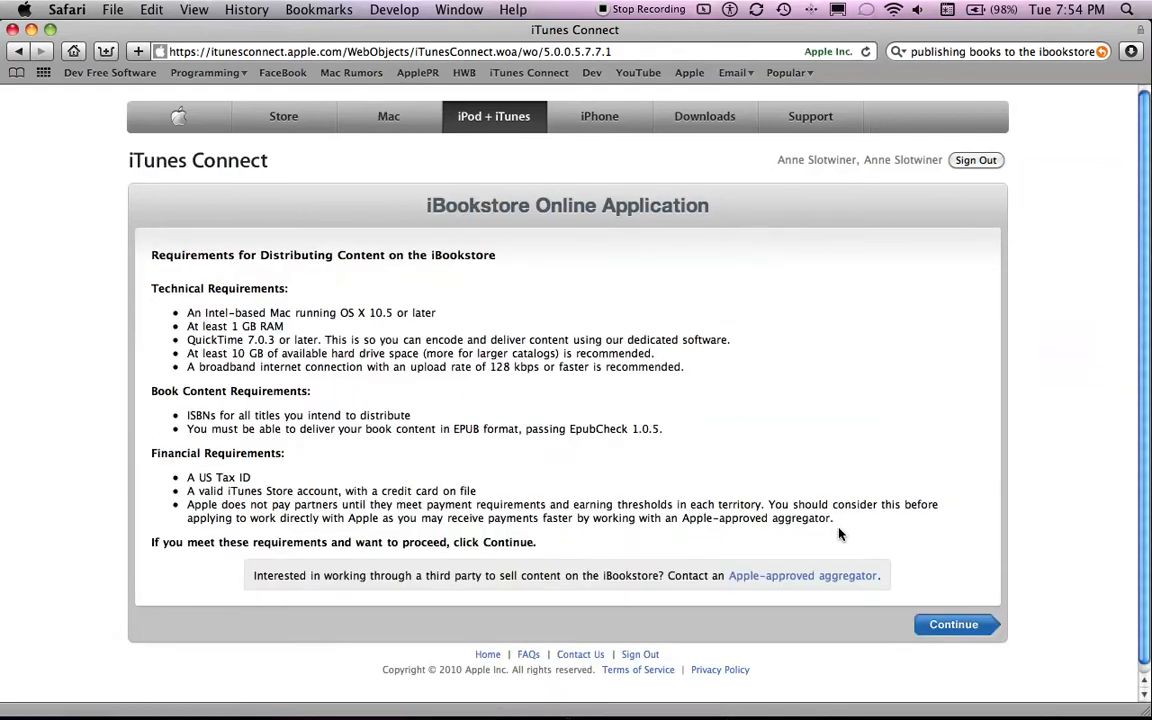
{"action": "mouse_move", "coordinate": [568, 428]}
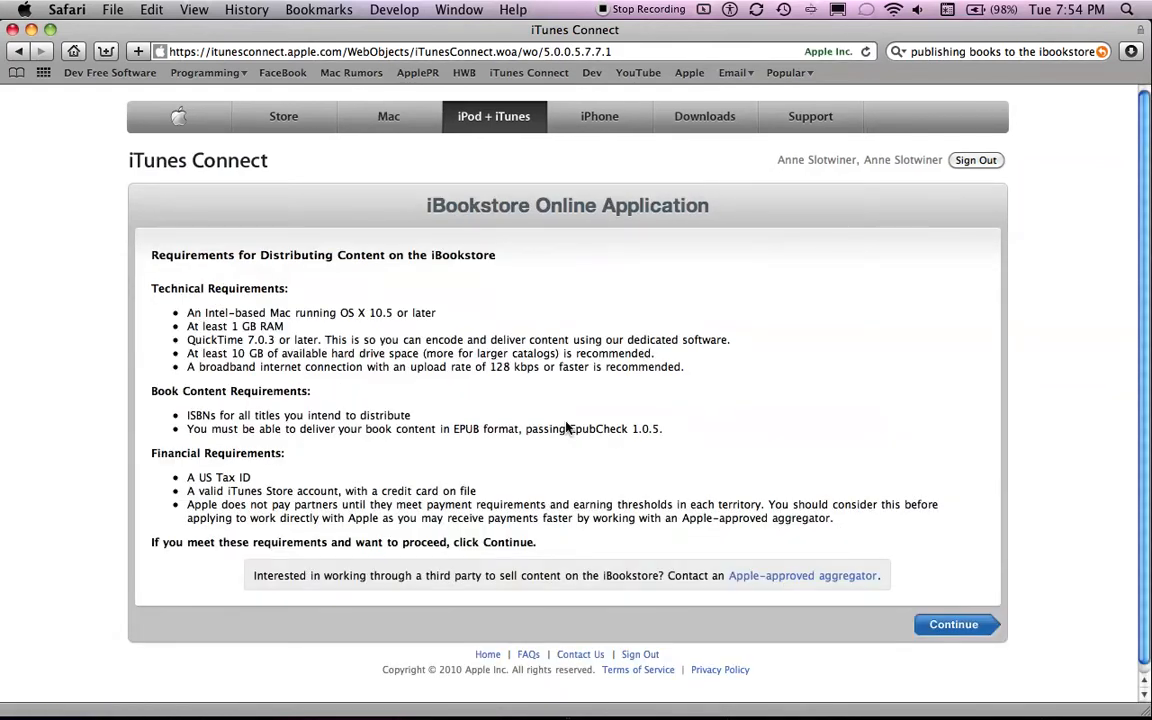
{"action": "mouse_move", "coordinate": [376, 392]}
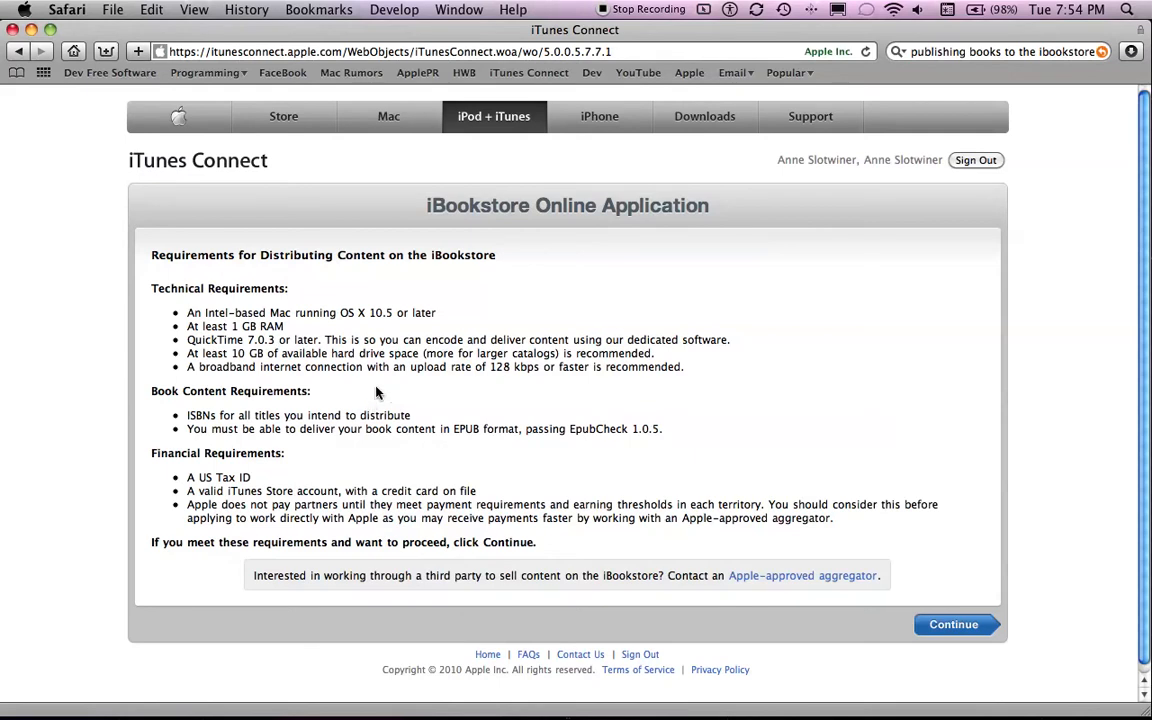
{"action": "mouse_move", "coordinate": [230, 328]}
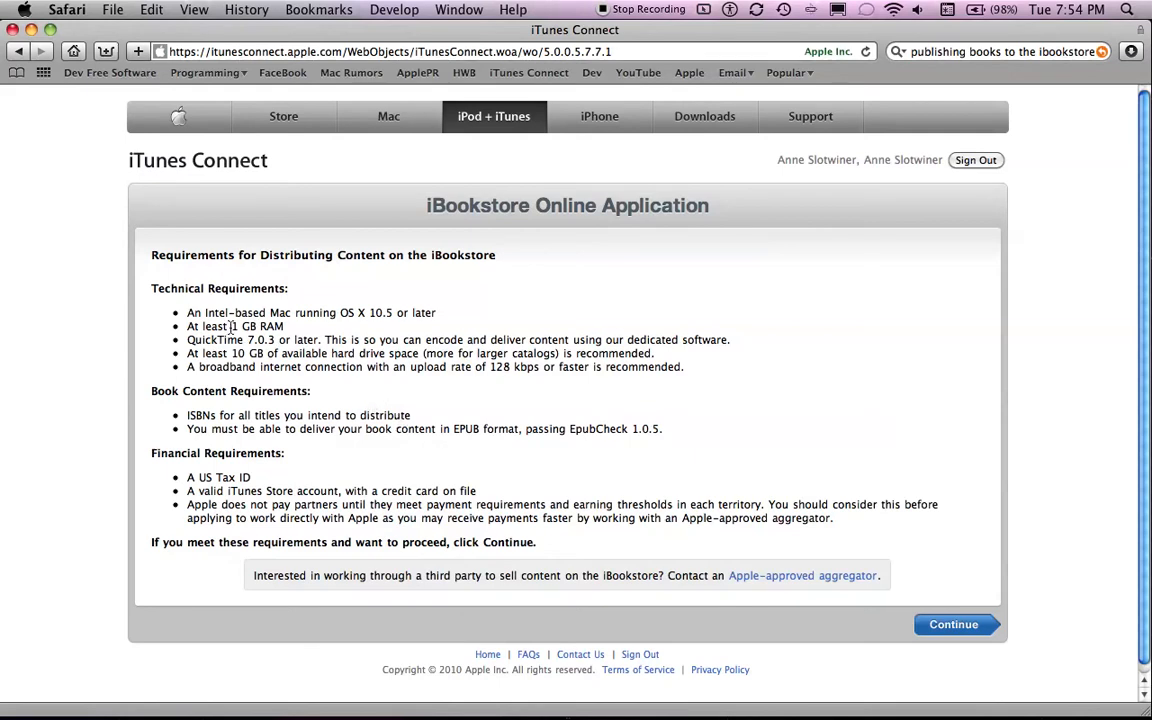
{"action": "double_click", "coordinate": [316, 312]}
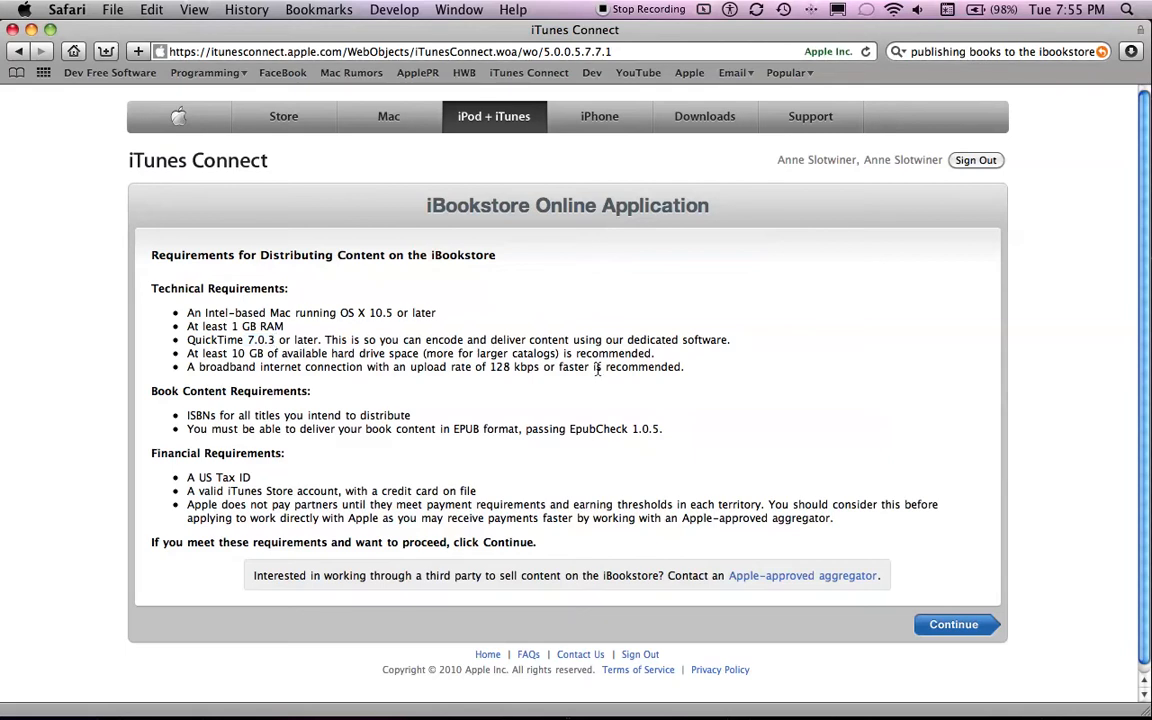
{"action": "mouse_move", "coordinate": [196, 428]}
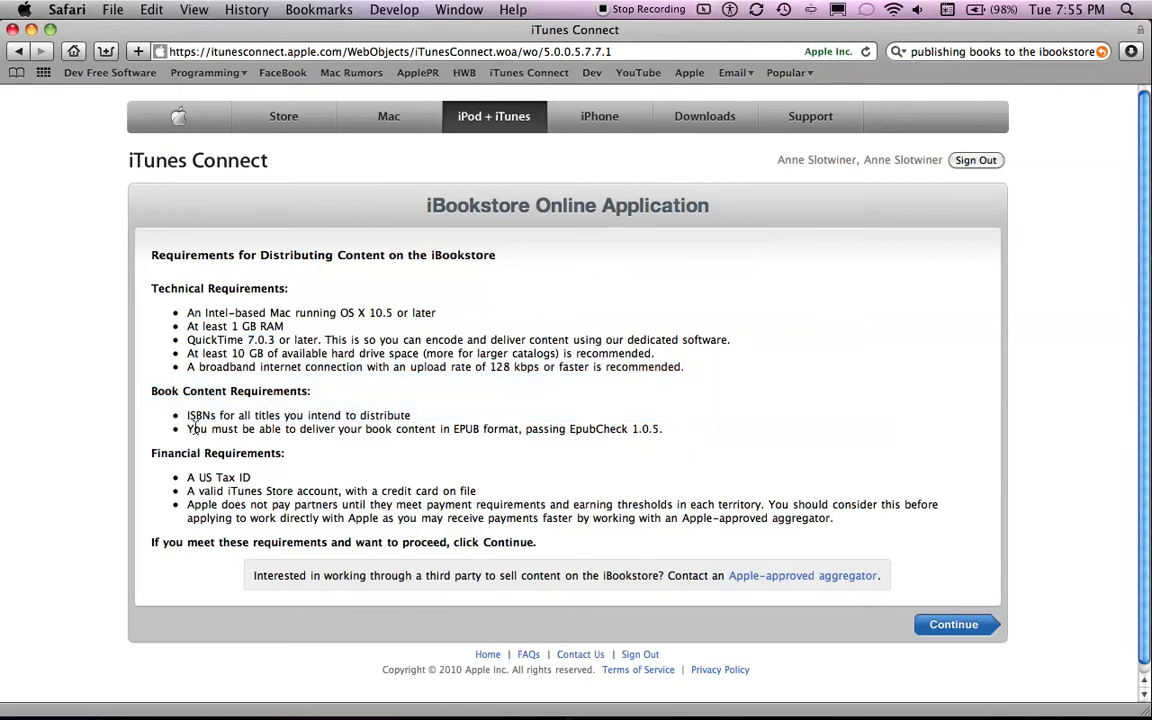
{"action": "mouse_move", "coordinate": [168, 410]}
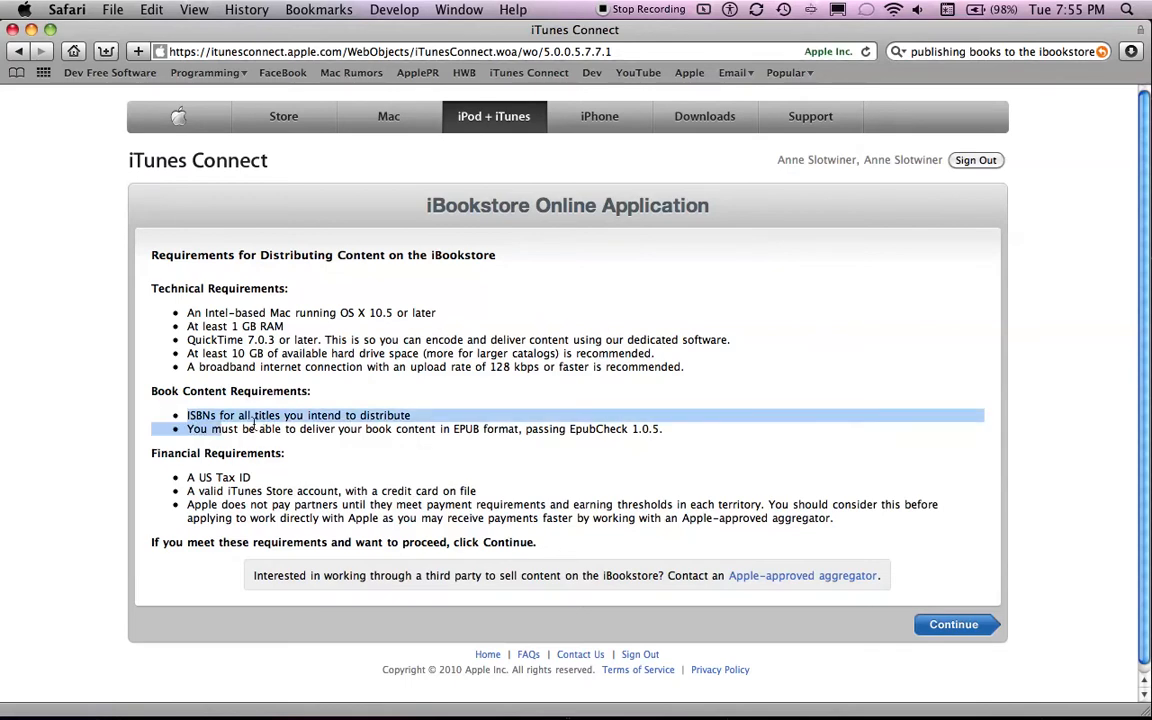
{"action": "left_click_drag", "start_coordinate": [250, 414], "coordinate": [268, 478]}
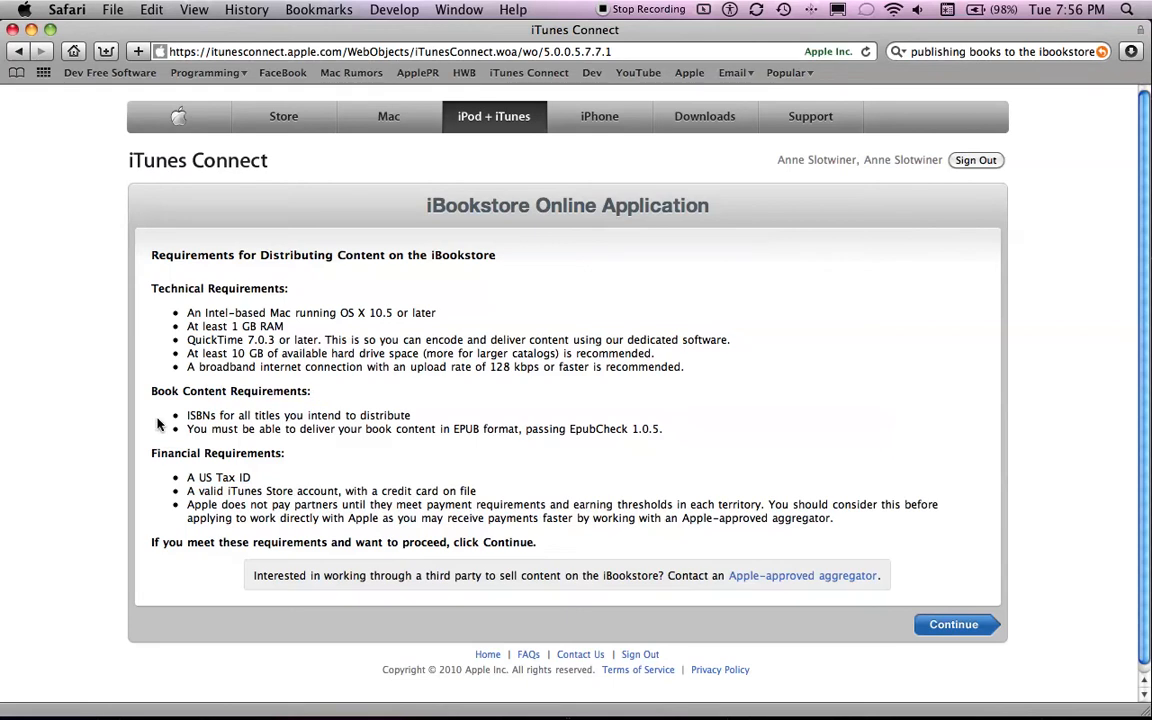
{"action": "mouse_move", "coordinate": [540, 424]}
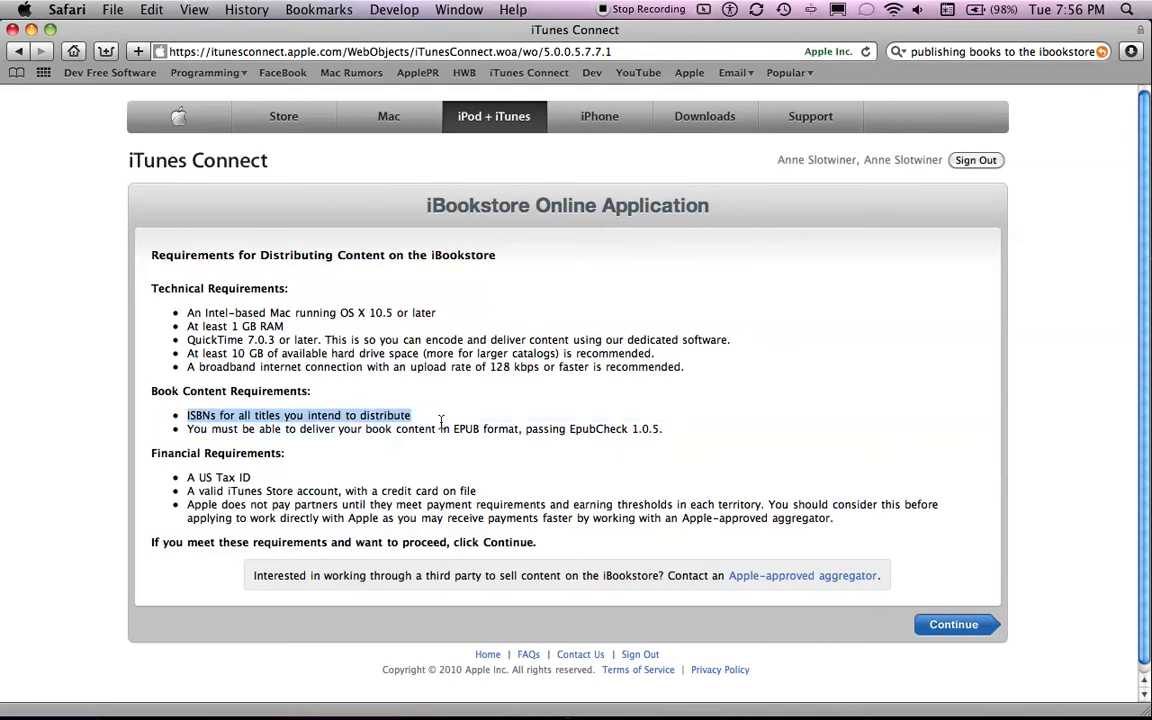
{"action": "mouse_move", "coordinate": [430, 418]}
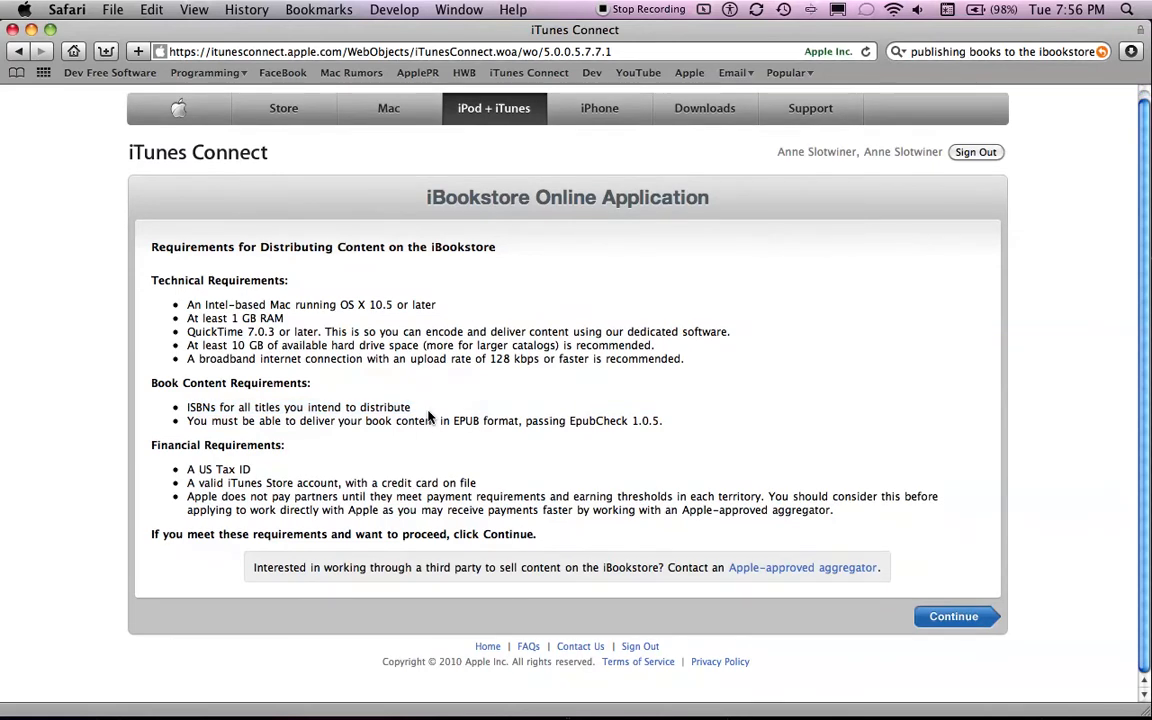
{"action": "mouse_move", "coordinate": [430, 418]}
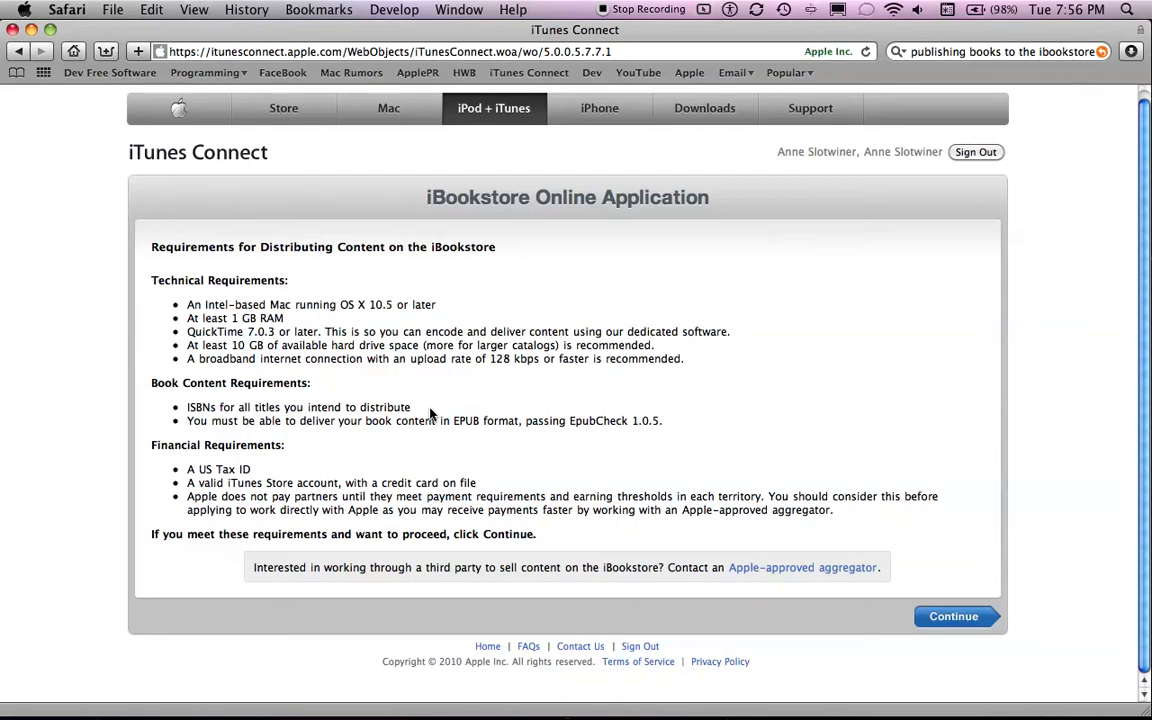
{"action": "mouse_move", "coordinate": [452, 420]}
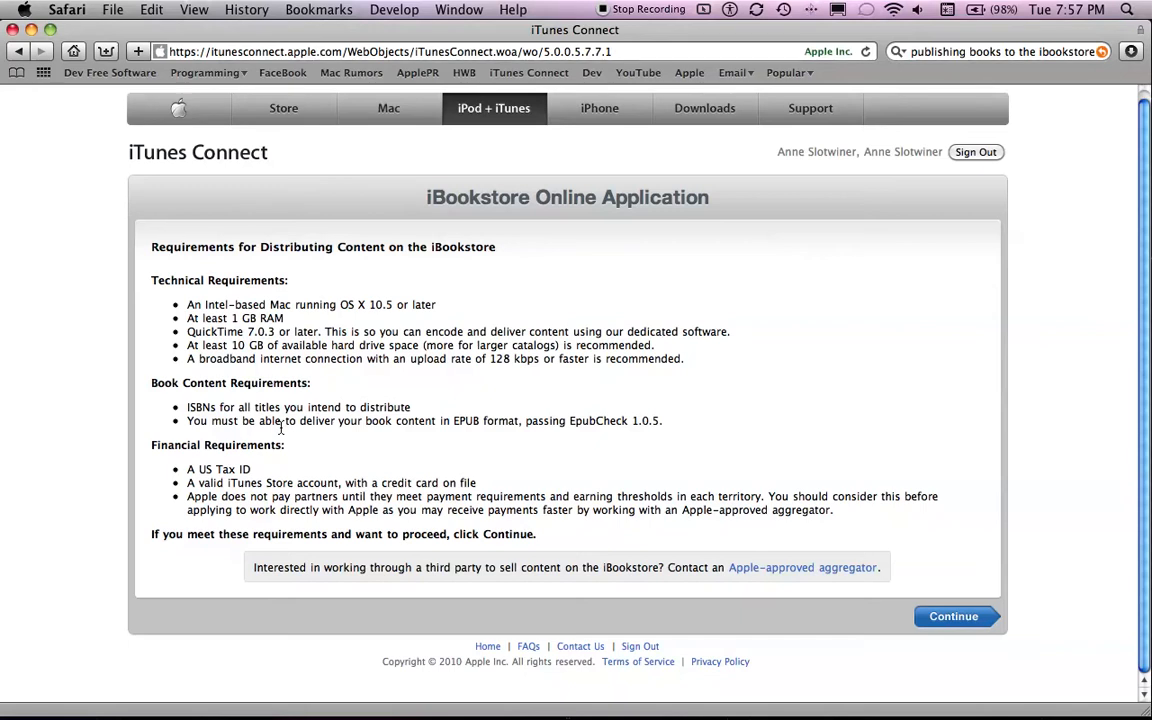
{"action": "mouse_move", "coordinate": [716, 468]}
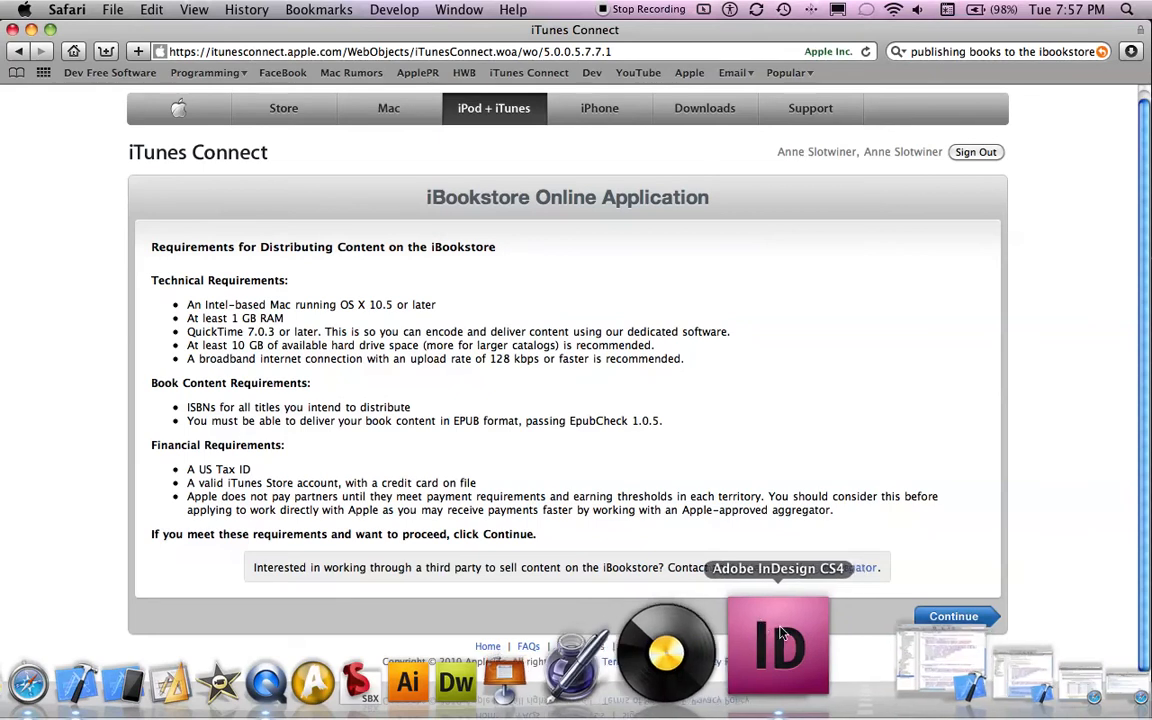
Step: Switch from the browser to Book.indd in Adobe InDesign CS4 via the Dock
{"action": "left_click", "coordinate": [778, 648]}
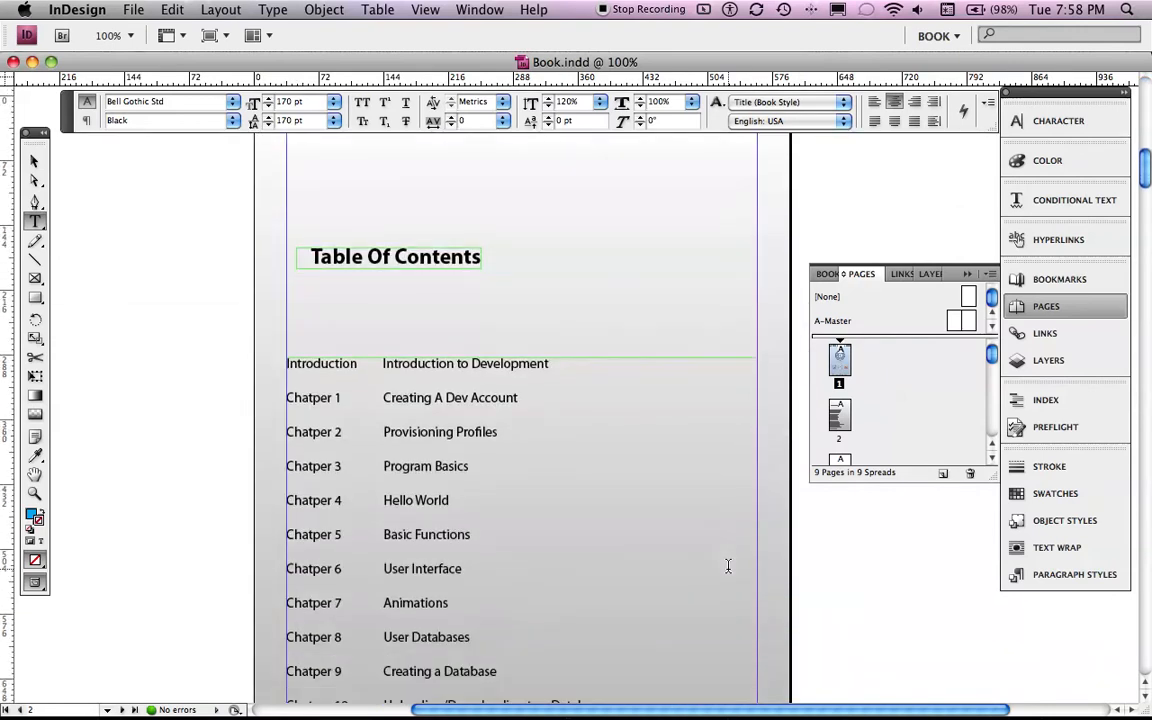
Step: Review the chapter list, then go to the Development Basics cover page of Book.indd
{"action": "scroll", "scroll_direction": "down", "scroll_amount": 3}
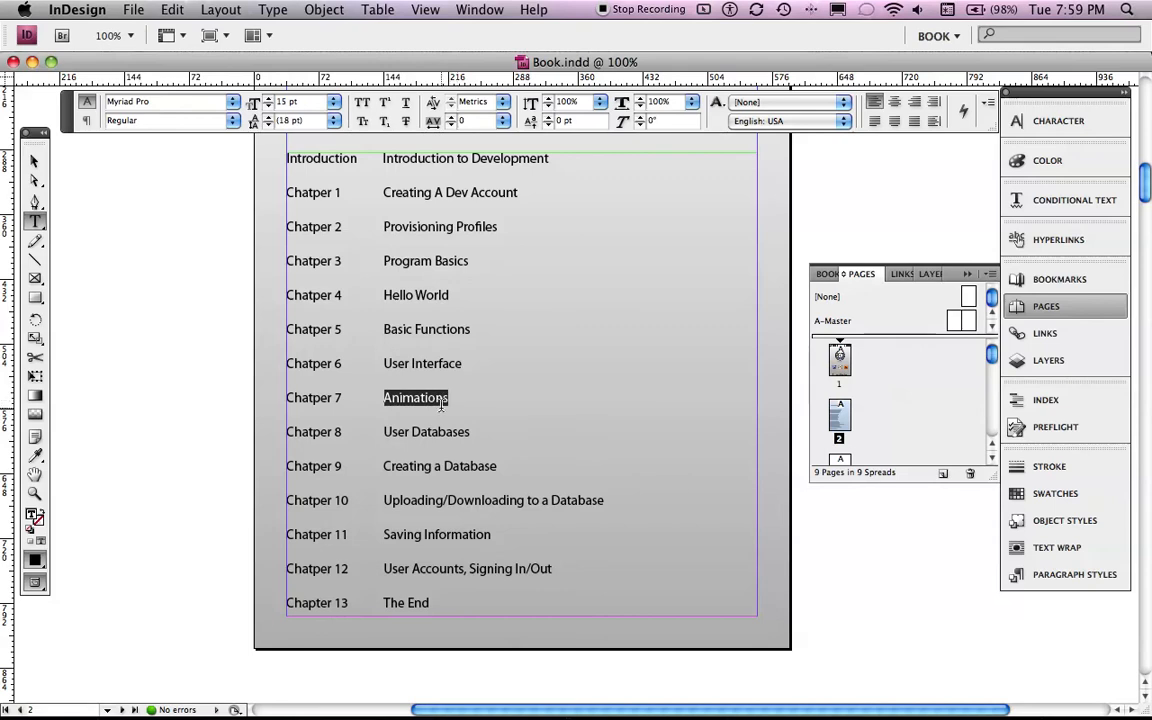
{"action": "mouse_move", "coordinate": [438, 432]}
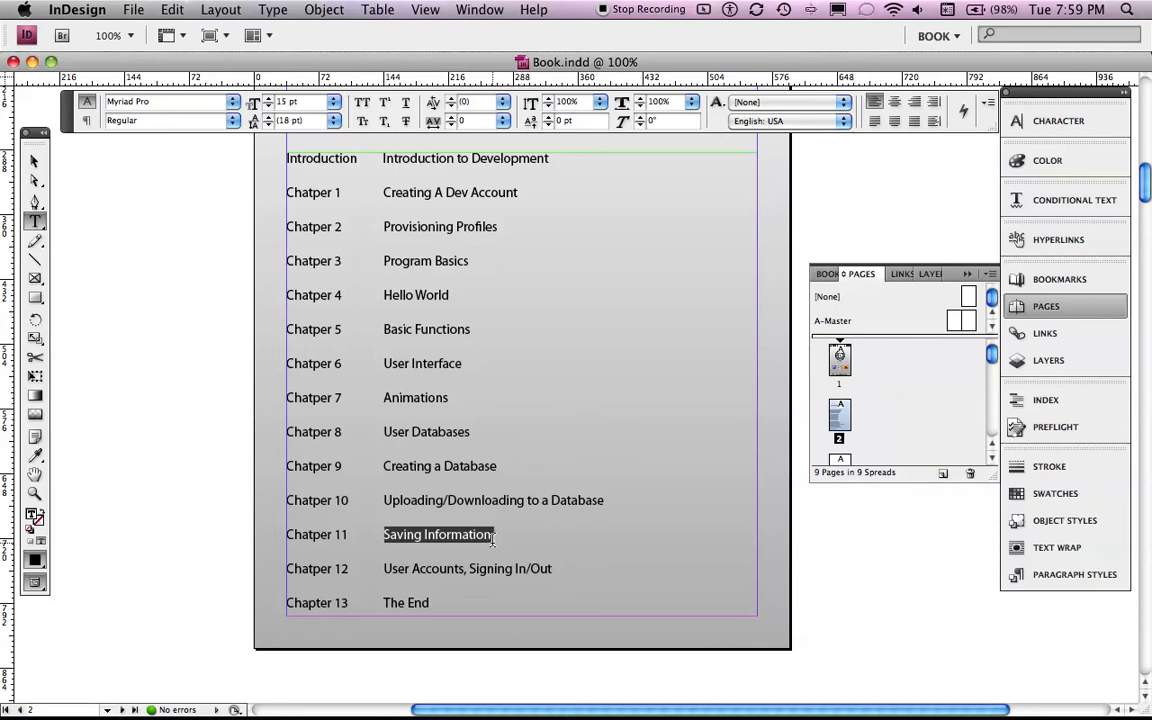
{"action": "left_click", "coordinate": [496, 100]}
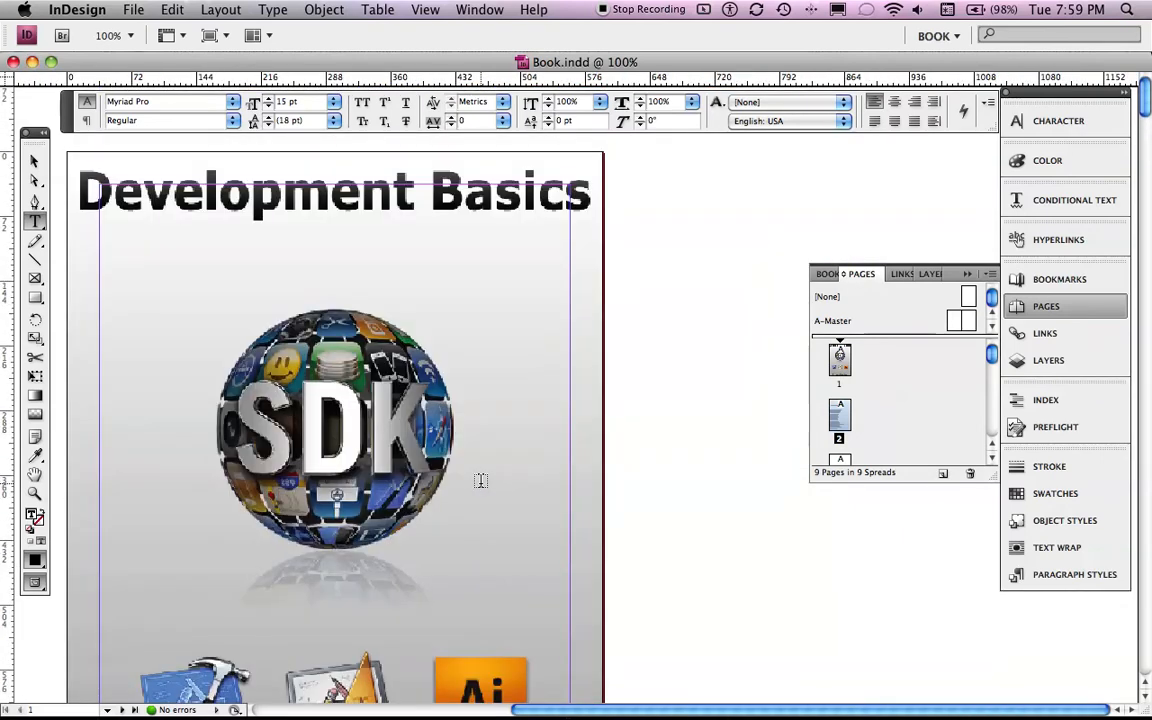
{"action": "mouse_move", "coordinate": [398, 448]}
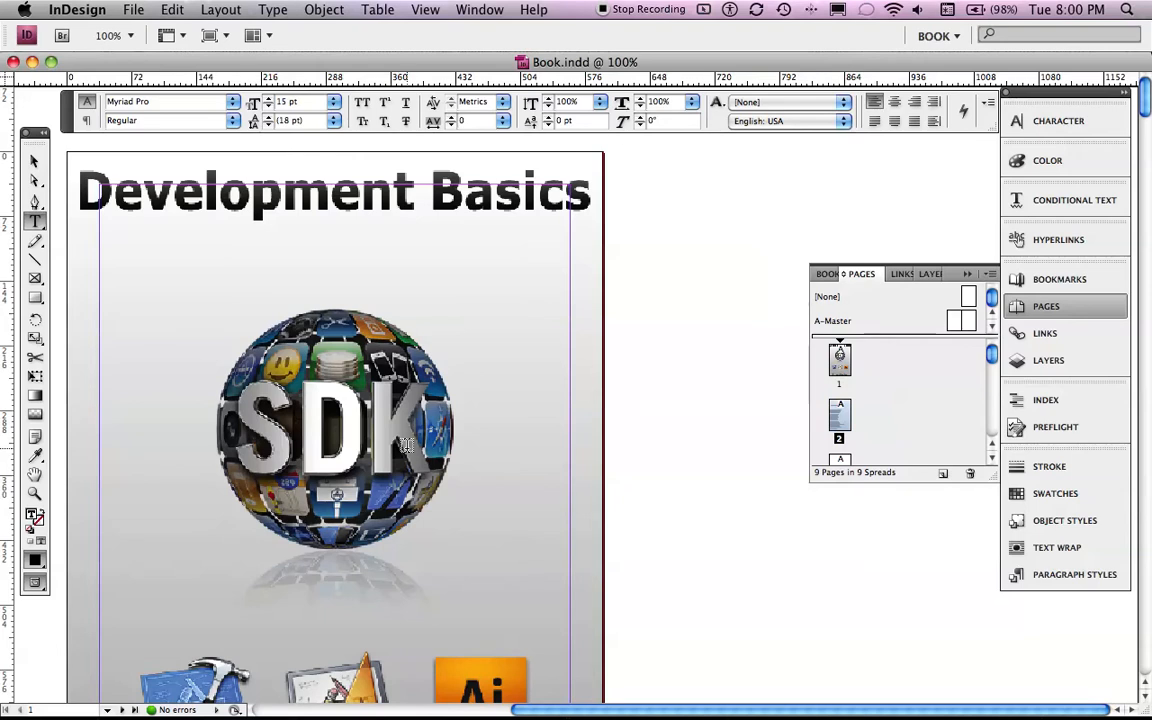
Step: Create a new book file named BookCreatingTutorial.indb saved in Documents
{"action": "left_click", "coordinate": [132, 8]}
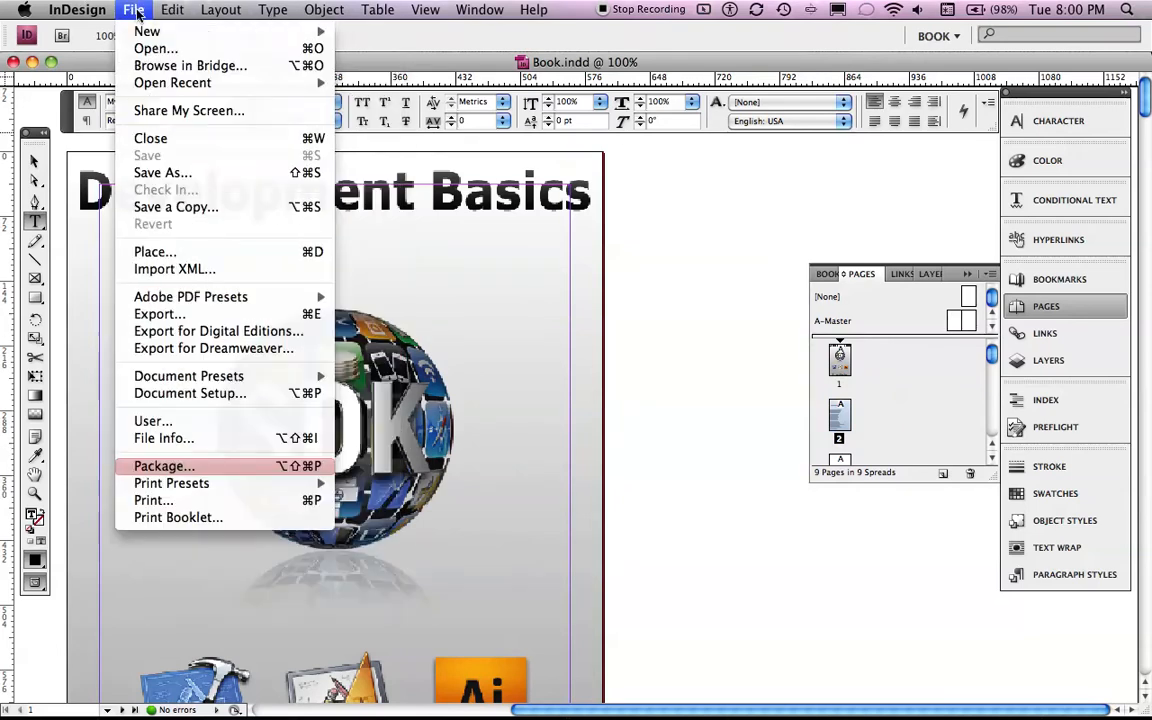
{"action": "mouse_move", "coordinate": [148, 32]}
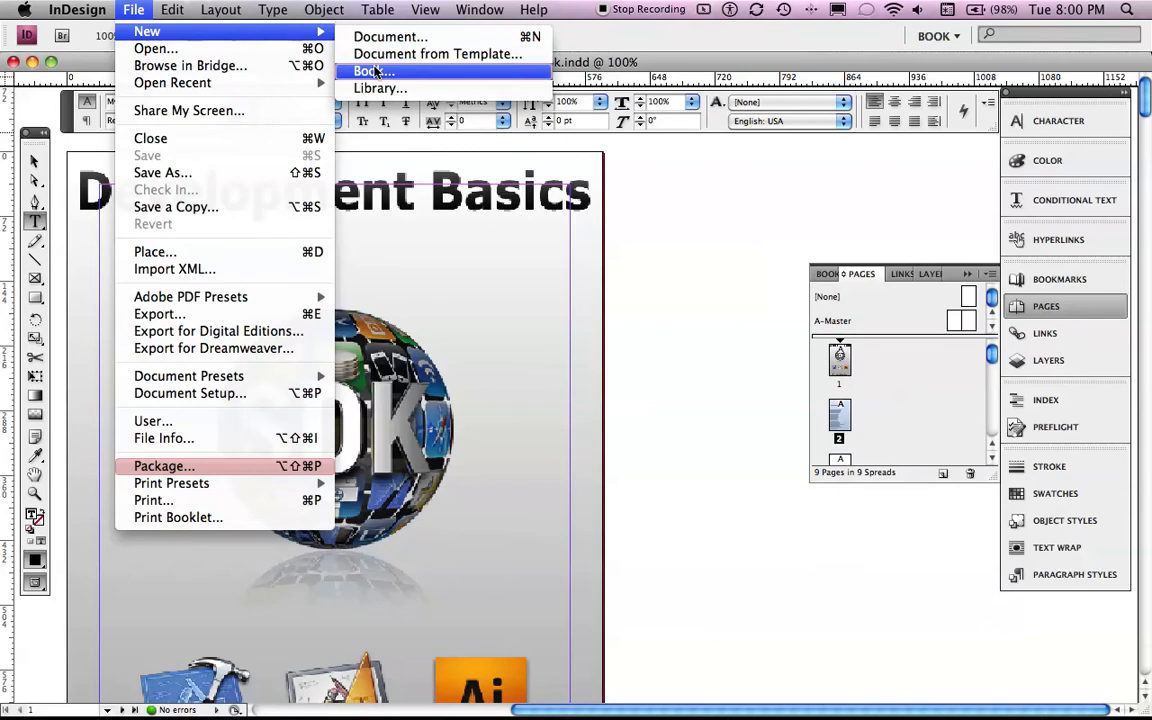
{"action": "left_click", "coordinate": [372, 72]}
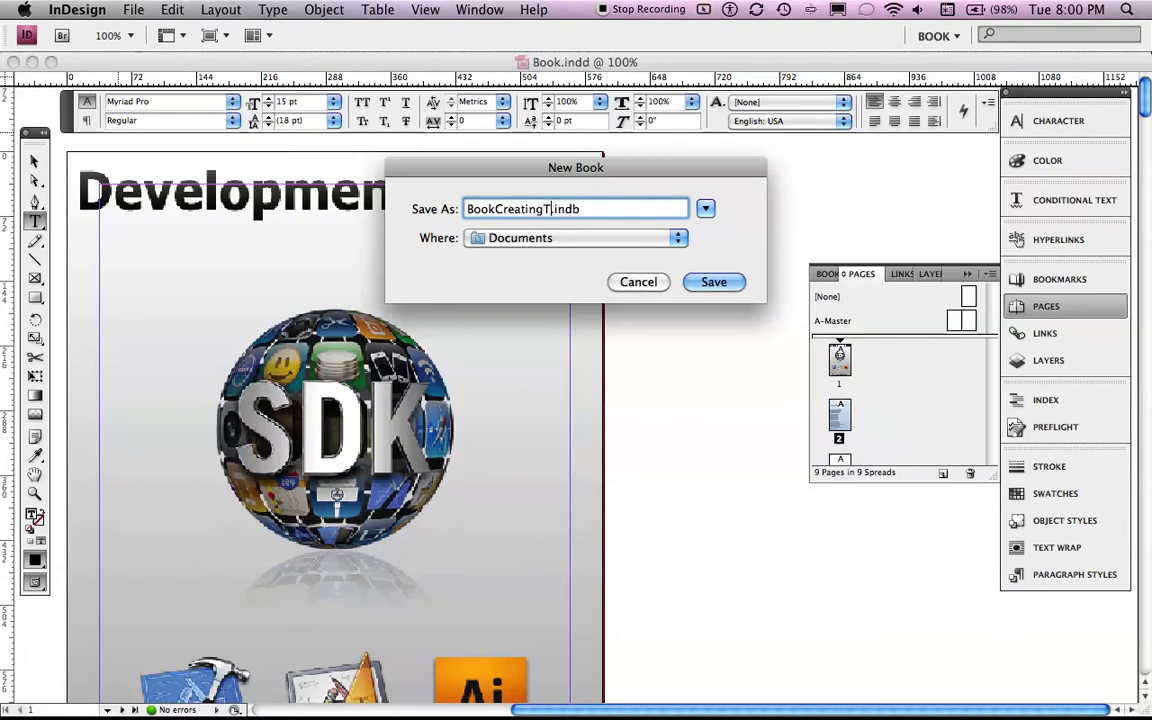
{"action": "type", "text": "utoria"}
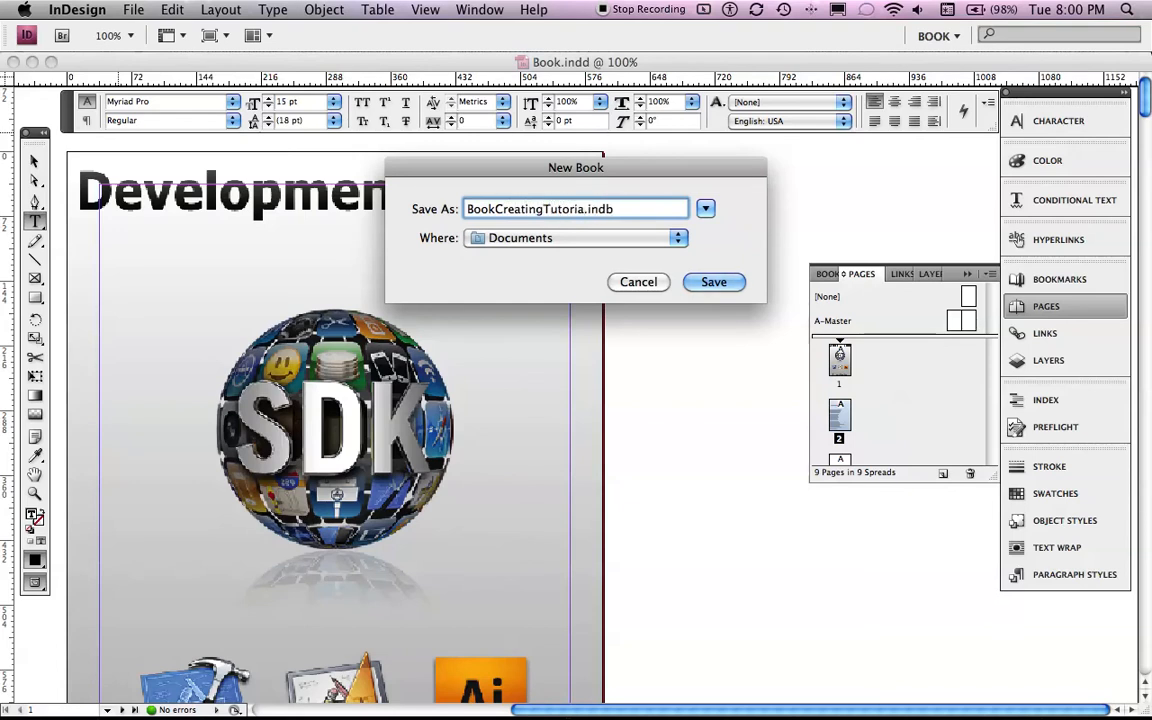
{"action": "left_click", "coordinate": [712, 280]}
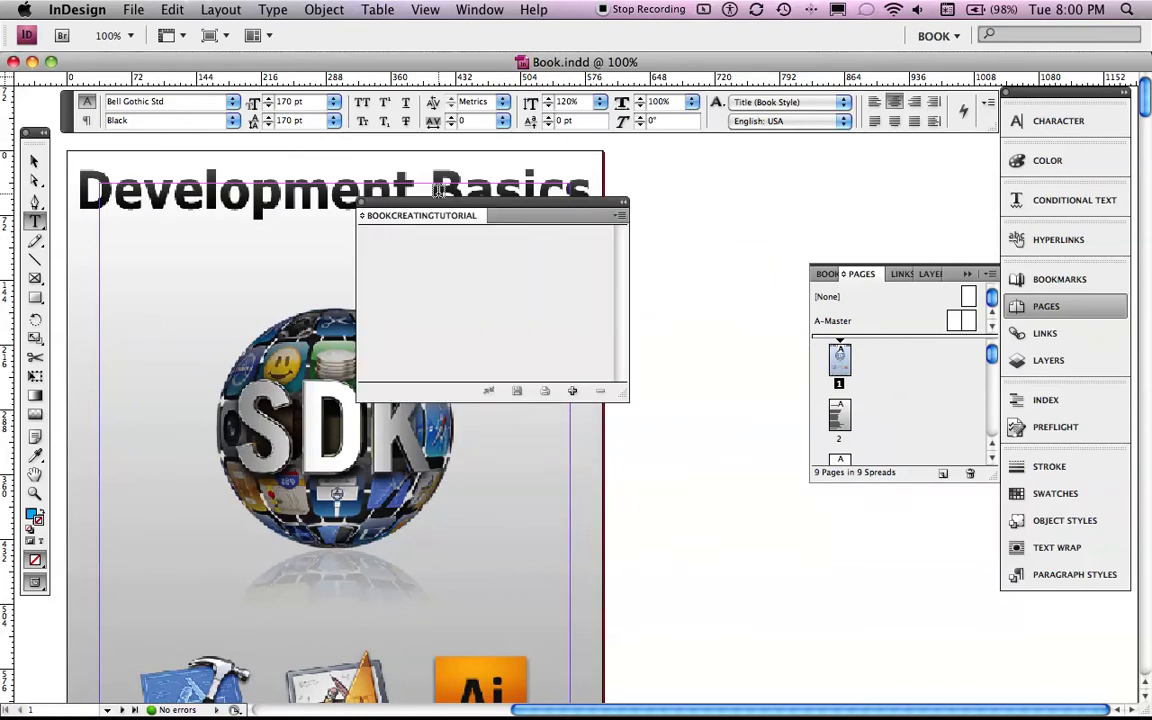
Step: Close the BookCreatingTutorial book from its panel flyout menu
{"action": "left_click", "coordinate": [620, 216]}
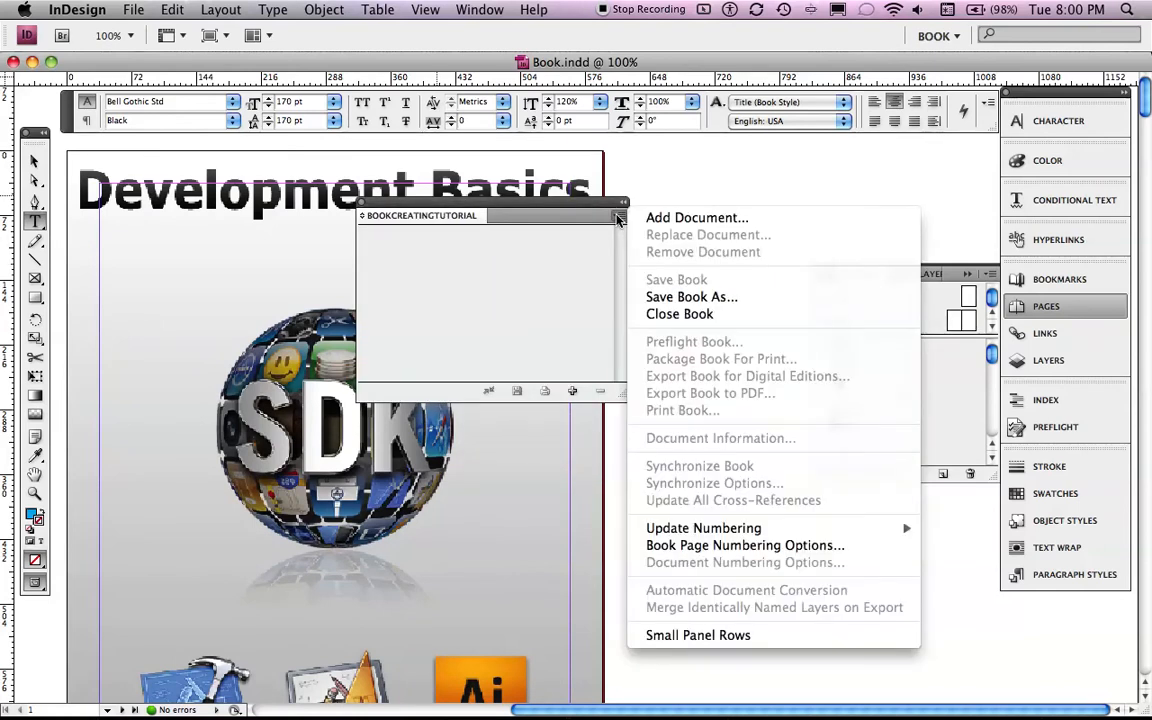
{"action": "left_click", "coordinate": [620, 216]}
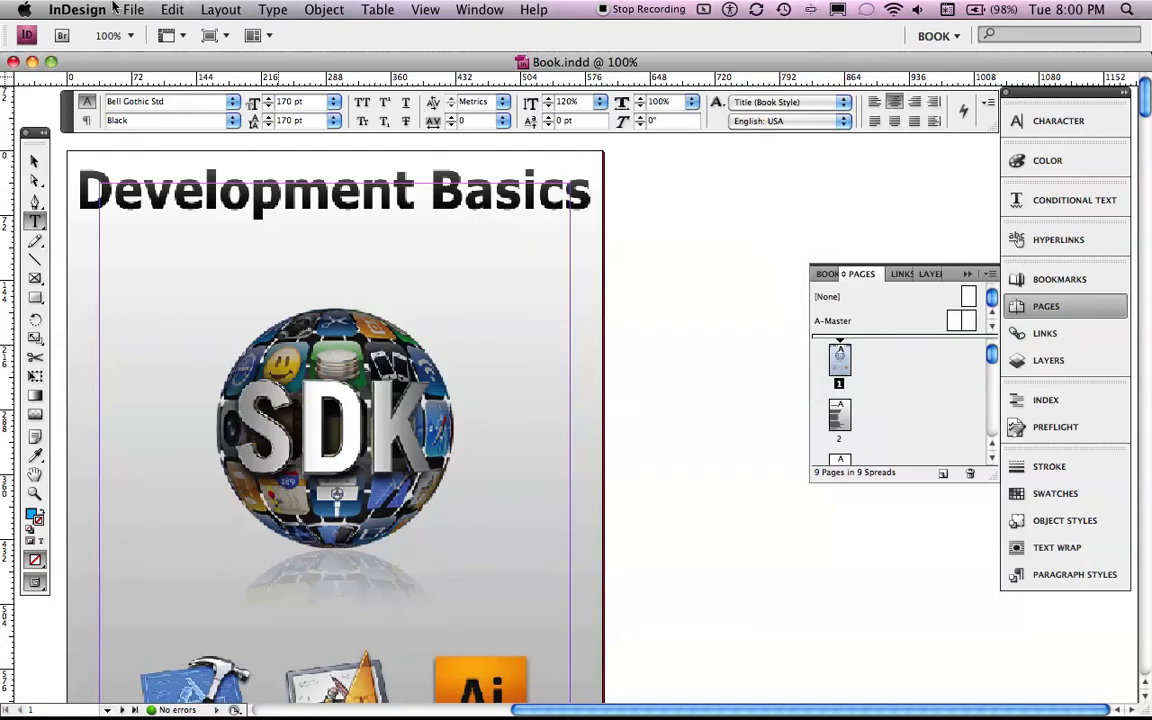
Step: Open InDesign's file commands to reach Browse in Bridge
{"action": "left_click", "coordinate": [132, 8]}
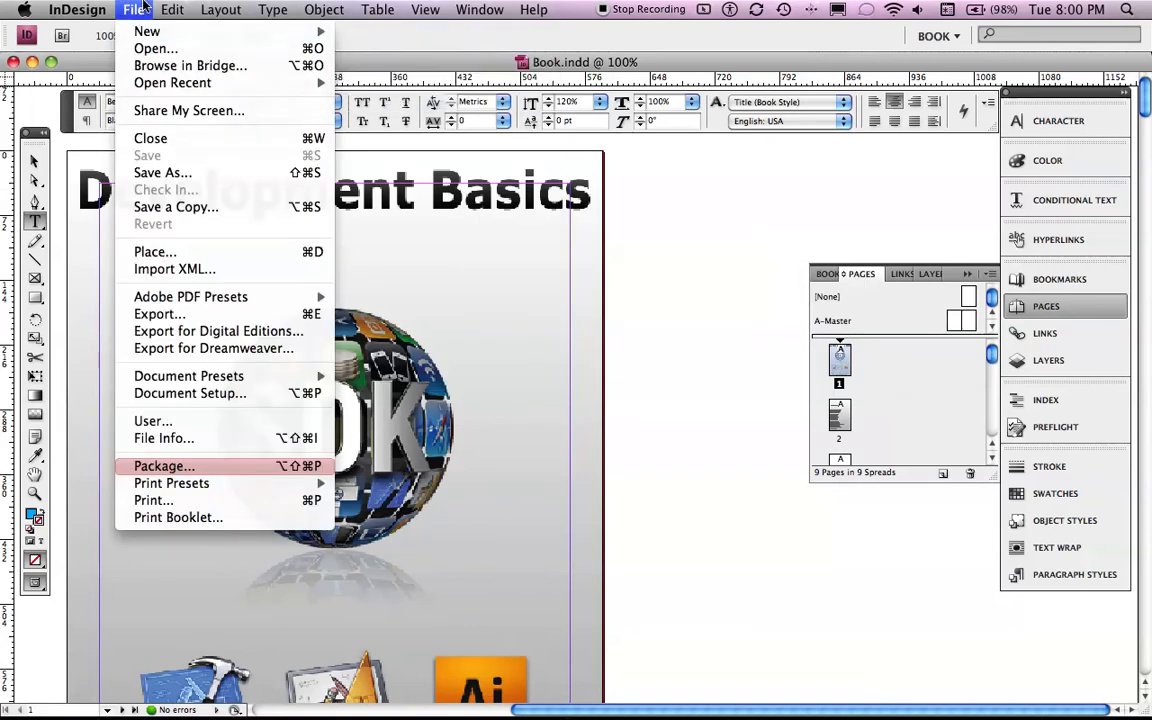
{"action": "mouse_move", "coordinate": [148, 32]}
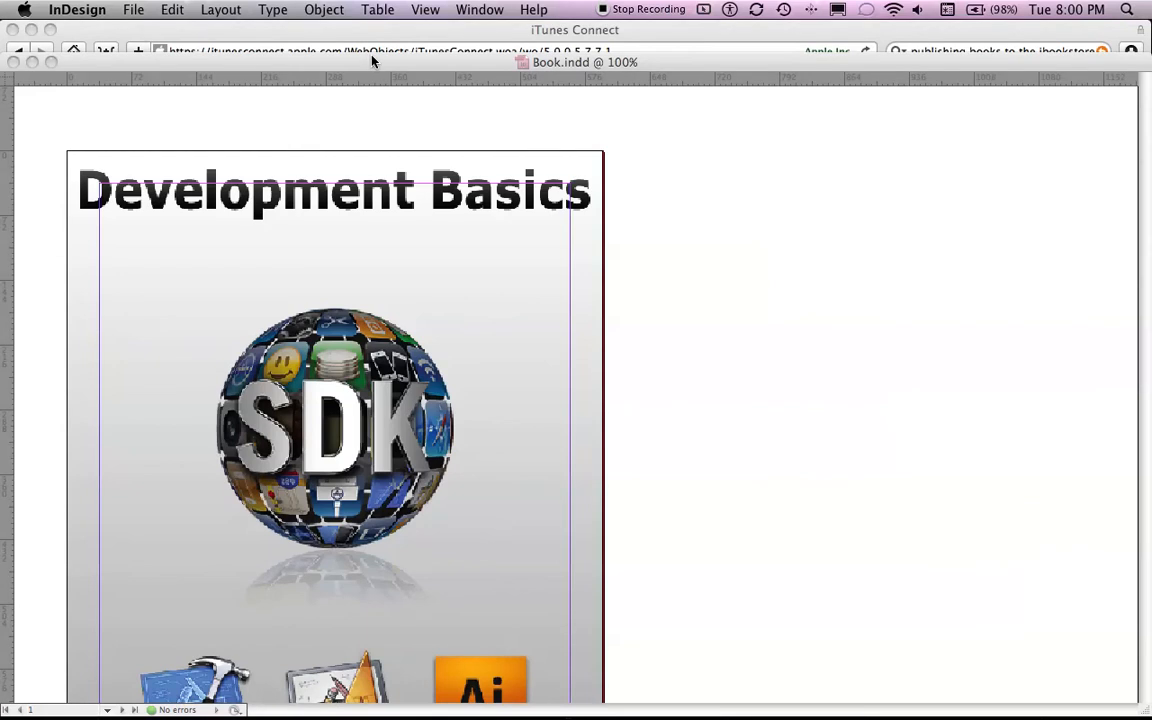
{"action": "mouse_move", "coordinate": [322, 248]}
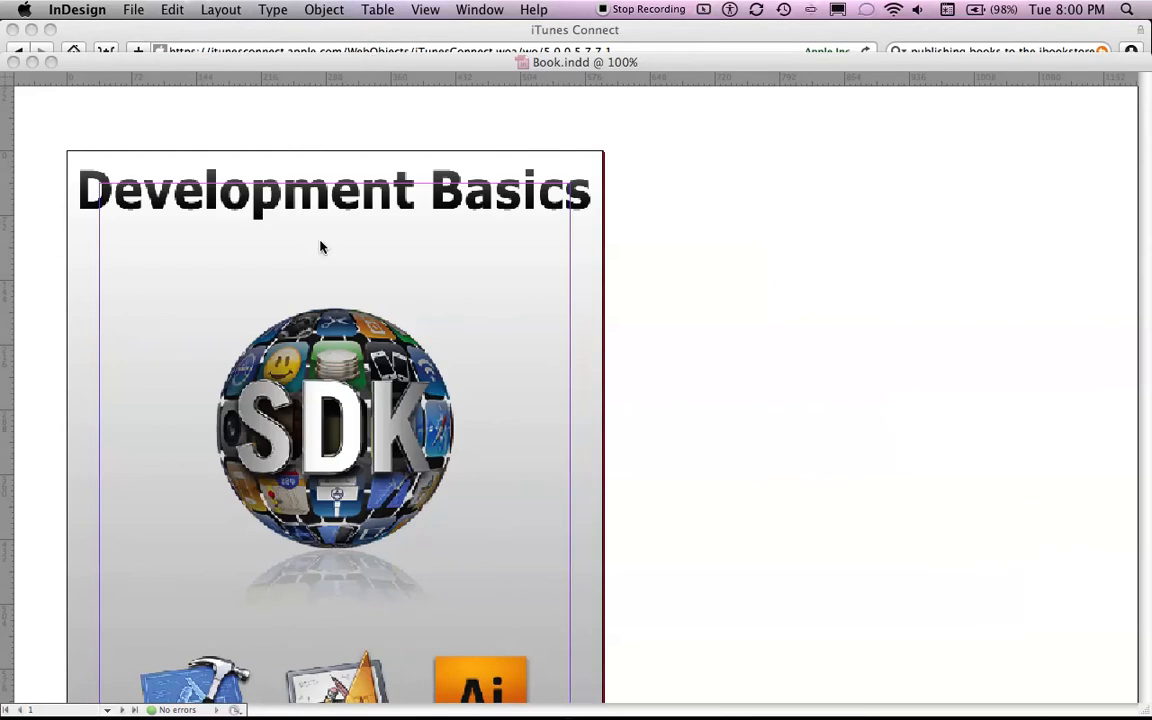
{"action": "mouse_move", "coordinate": [390, 320]}
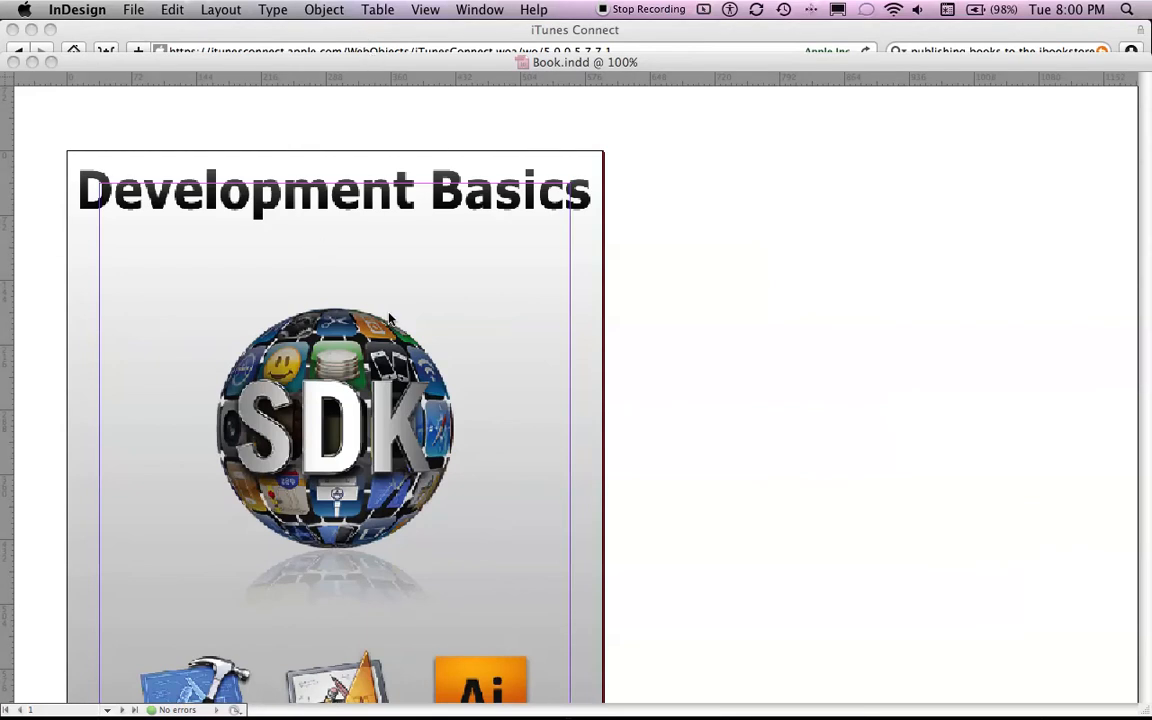
{"action": "mouse_move", "coordinate": [370, 396]}
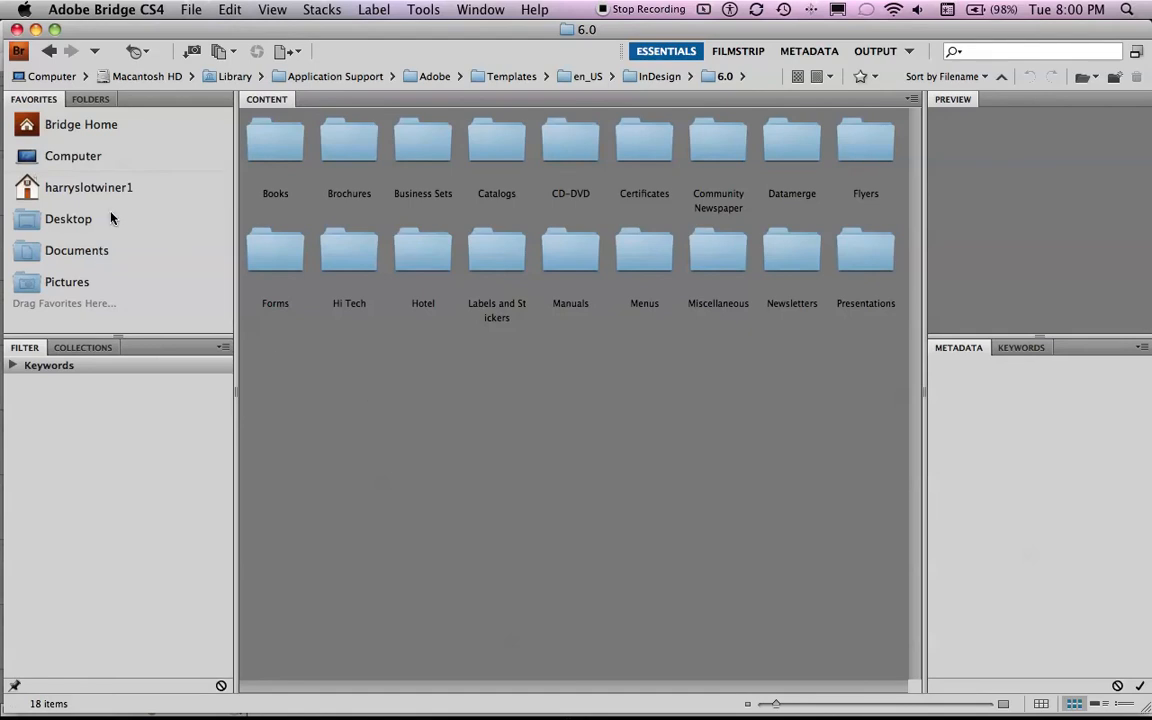
{"action": "mouse_move", "coordinate": [276, 144]}
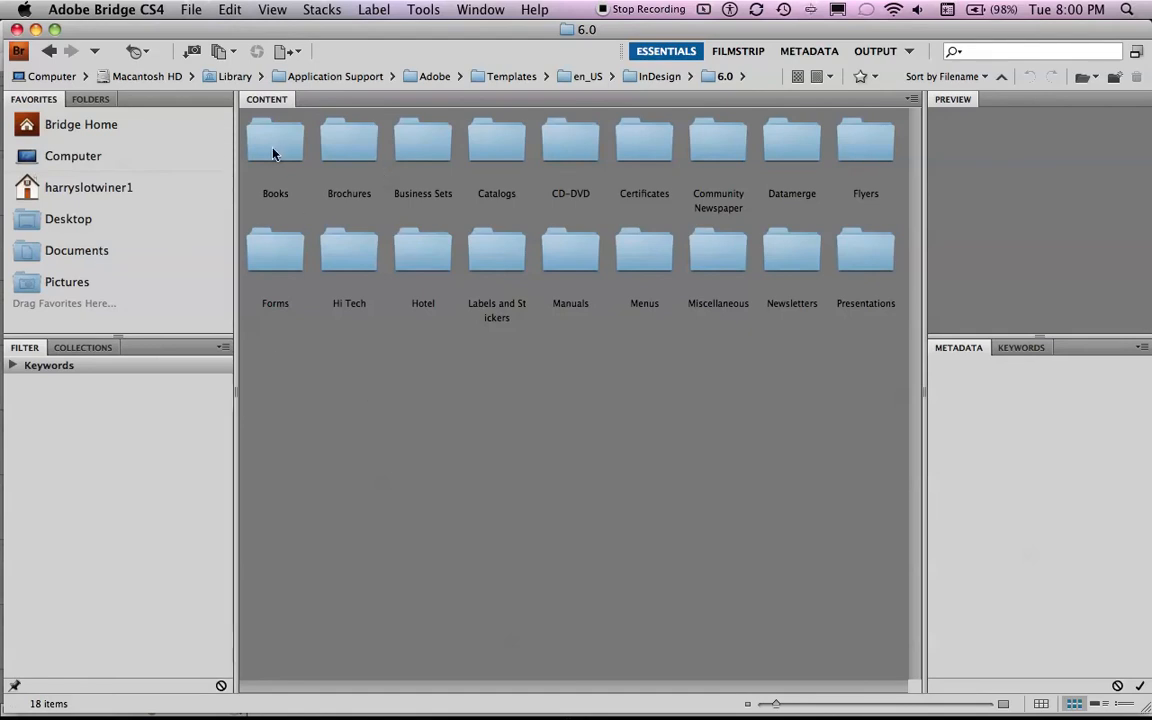
Step: Preview Book2 and Book1 in the Books templates folder, then open Book1.indt as a new document
{"action": "double_click", "coordinate": [276, 140]}
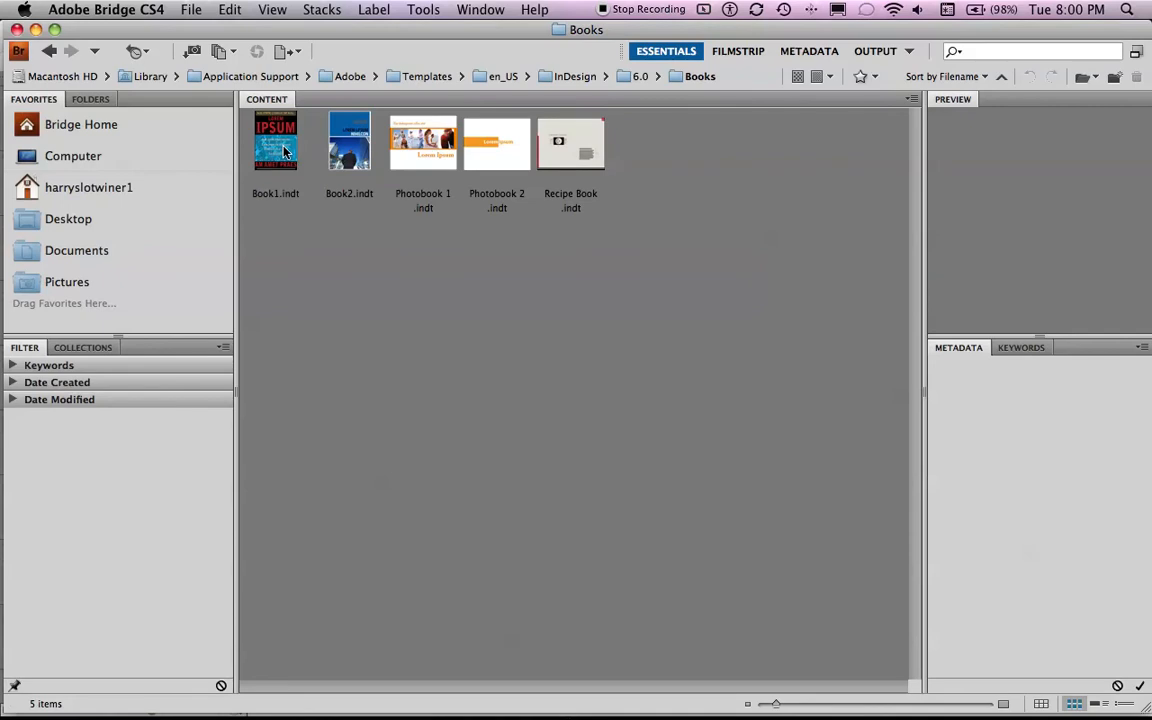
{"action": "left_click", "coordinate": [348, 142]}
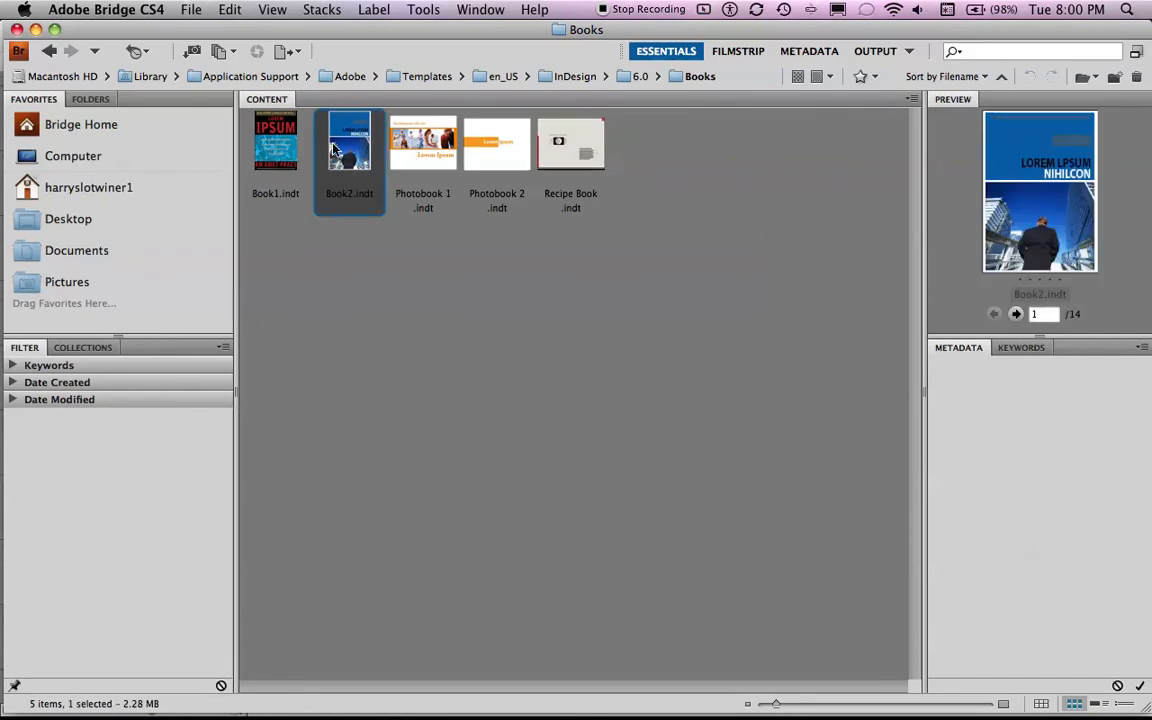
{"action": "left_click", "coordinate": [348, 142]}
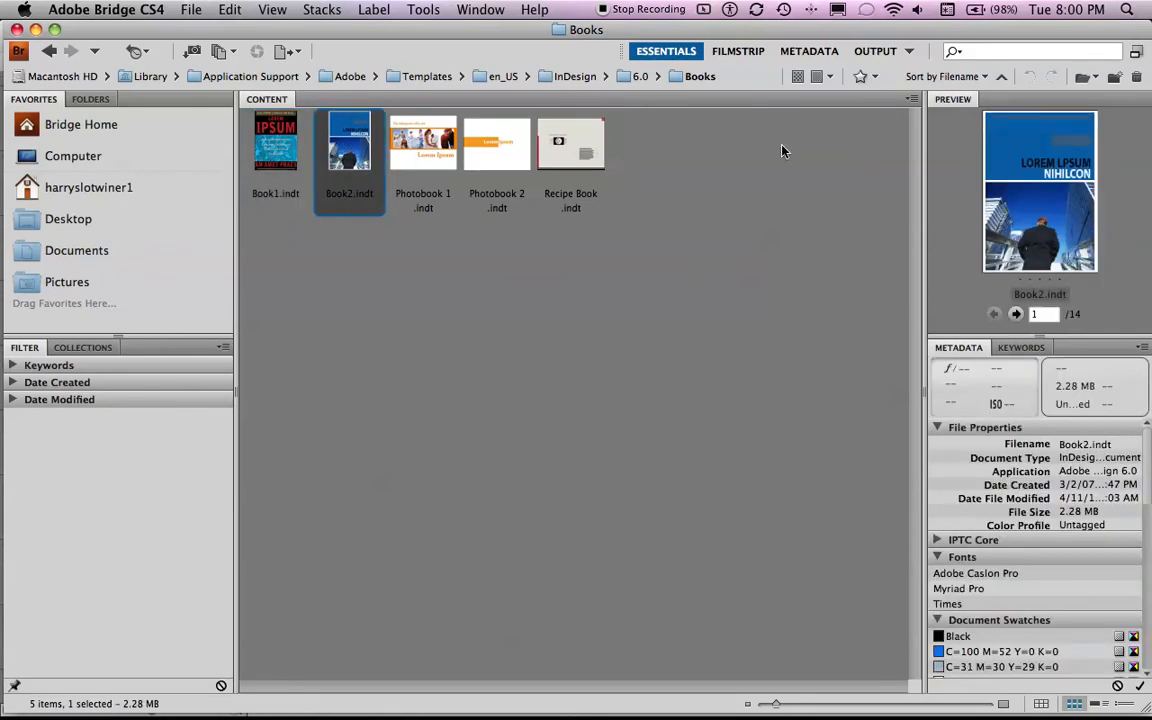
{"action": "left_click", "coordinate": [276, 150]}
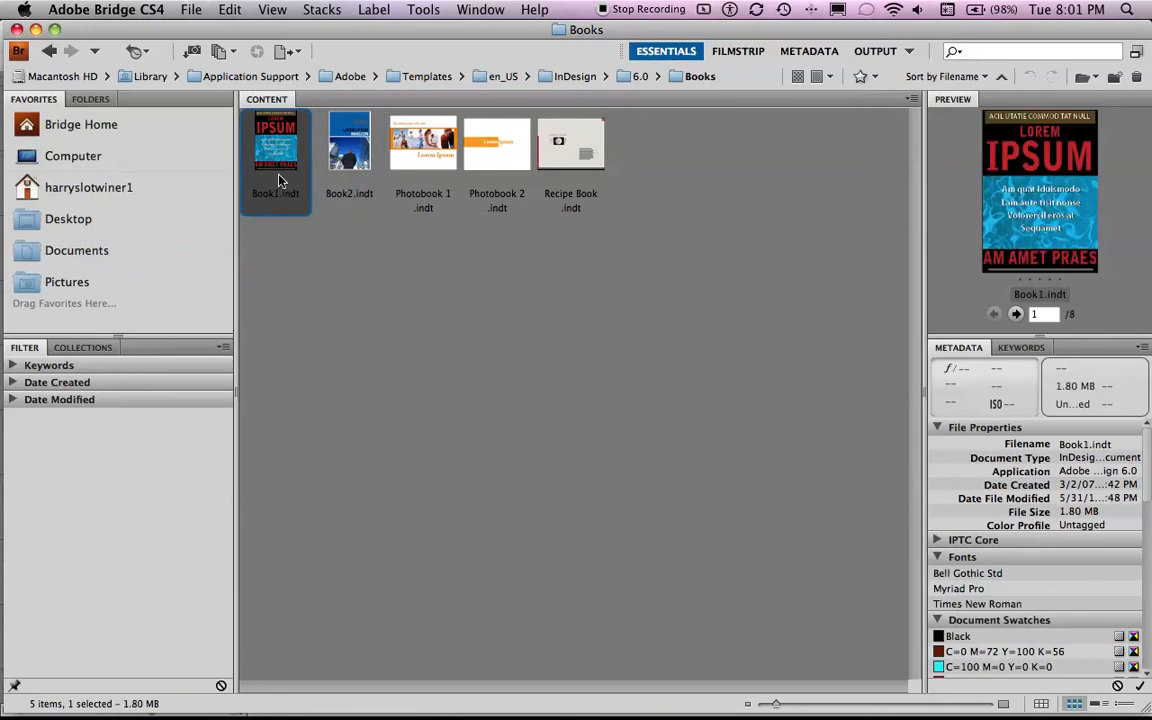
{"action": "double_click", "coordinate": [276, 144]}
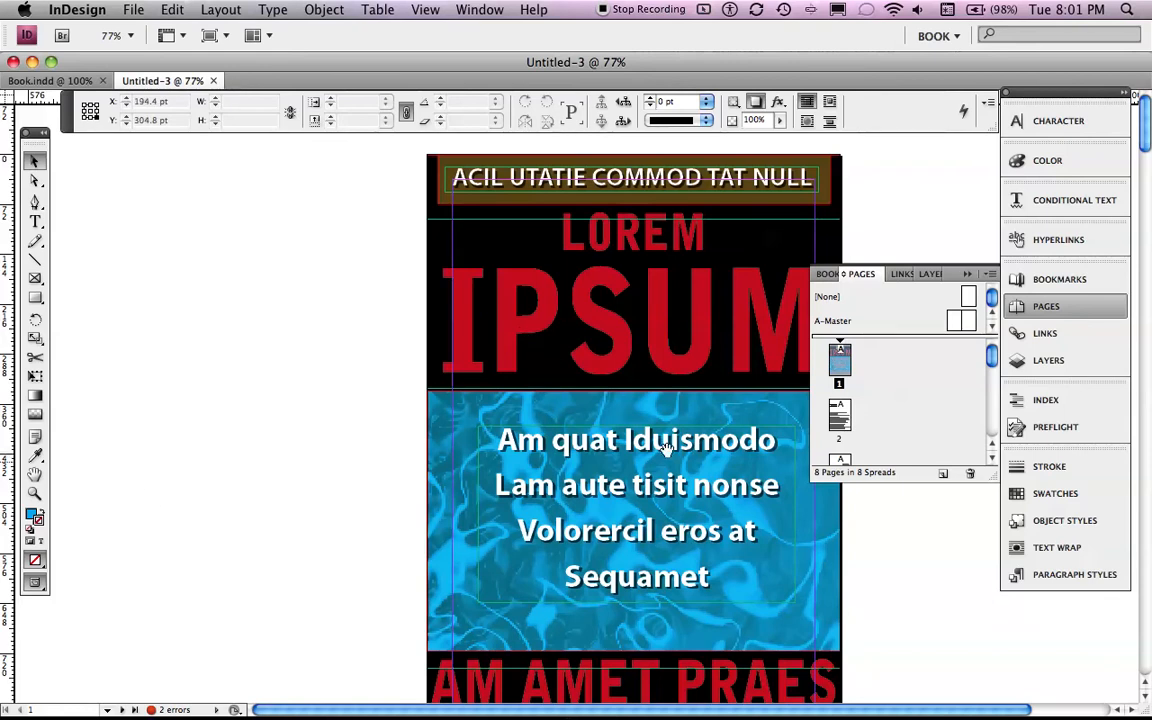
Step: Look through Book.indd's cover and chapter list, then switch to the Untitled-3 document
{"action": "left_click", "coordinate": [44, 80]}
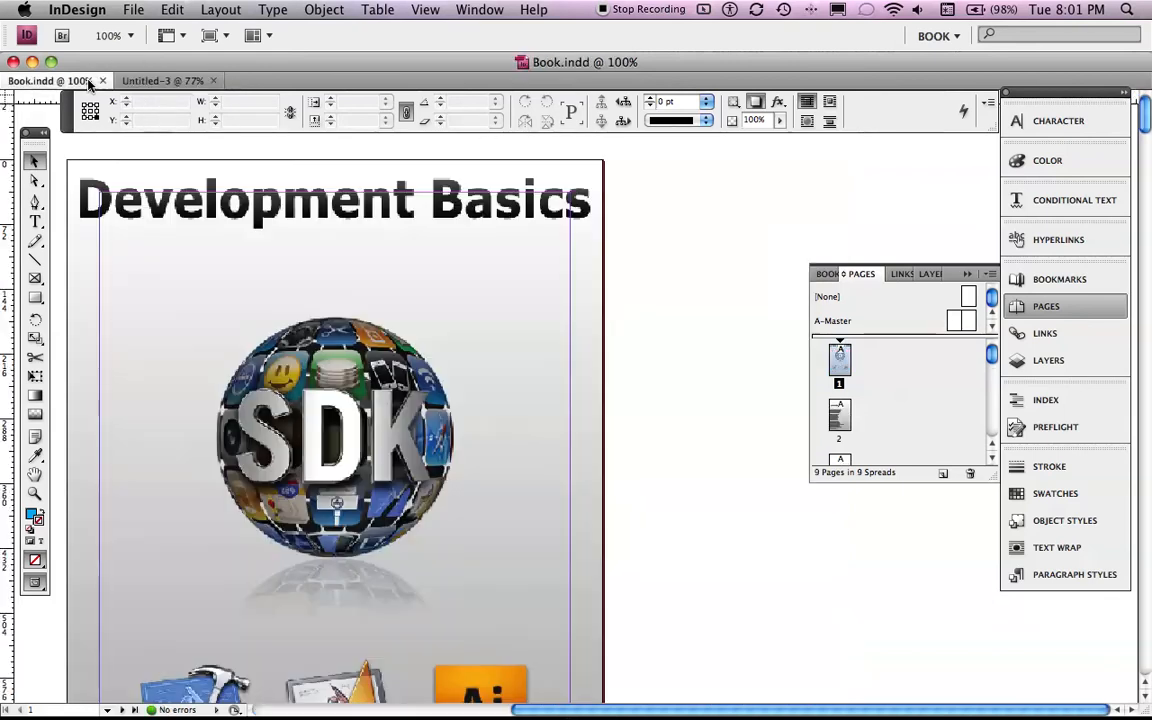
{"action": "scroll", "scroll_direction": "down", "scroll_amount": 3}
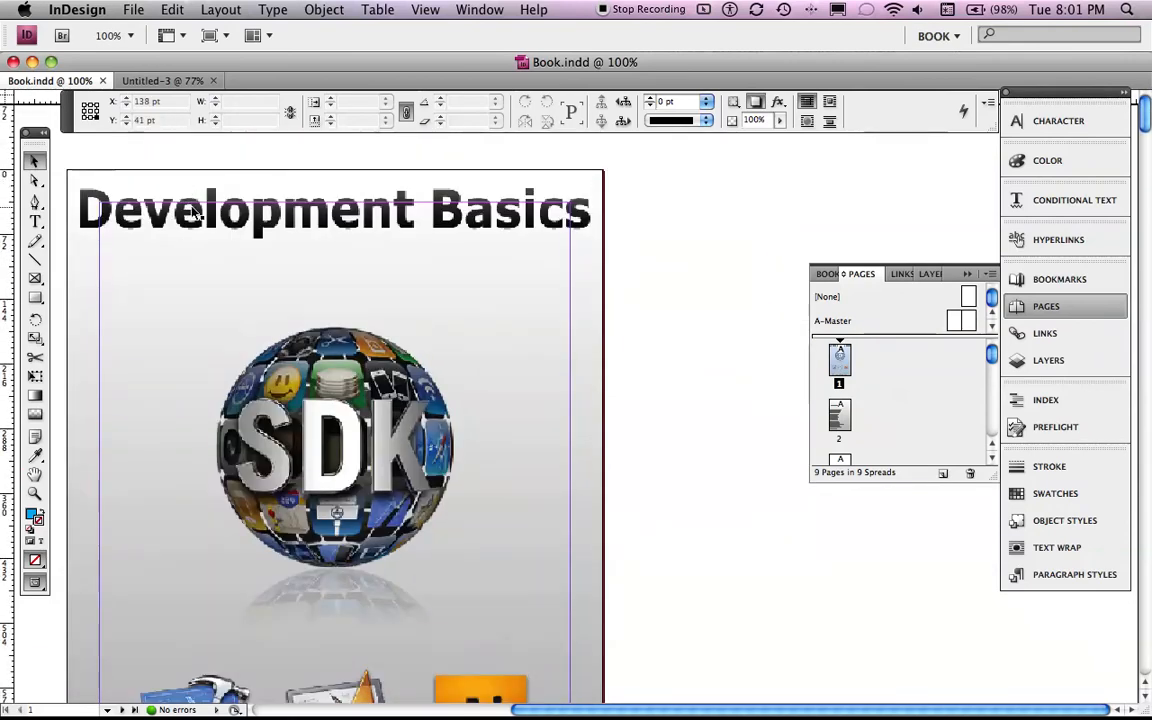
{"action": "scroll", "scroll_direction": "down", "scroll_amount": 3}
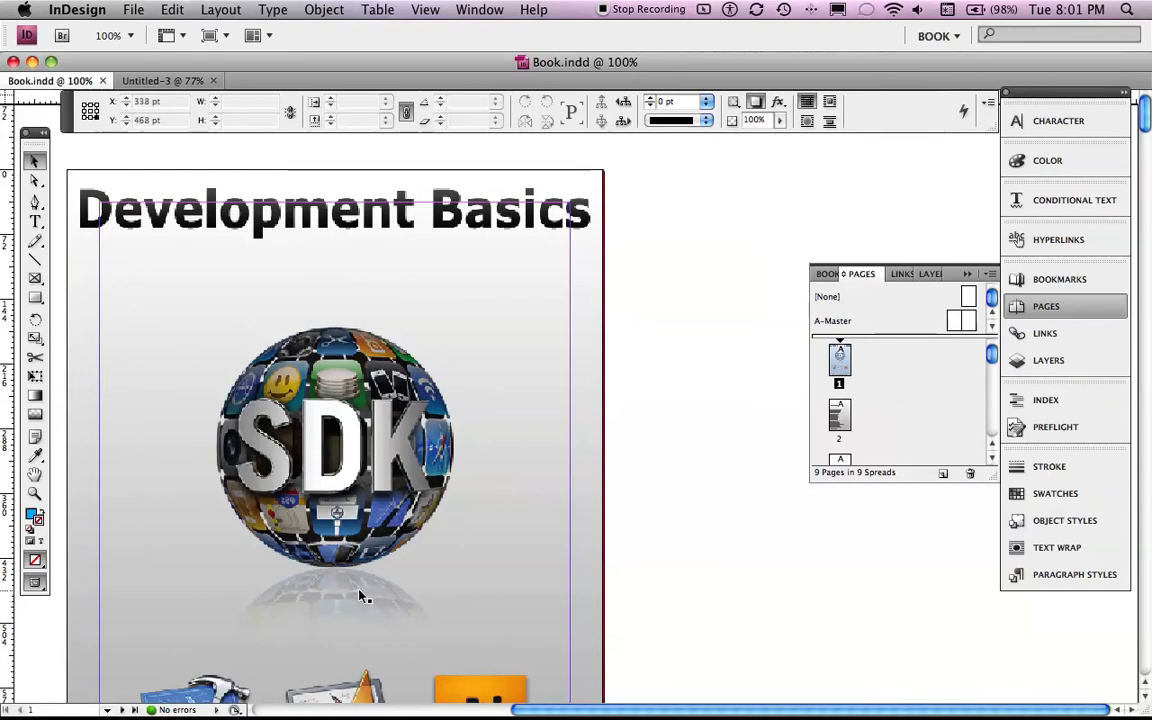
{"action": "mouse_move", "coordinate": [612, 468]}
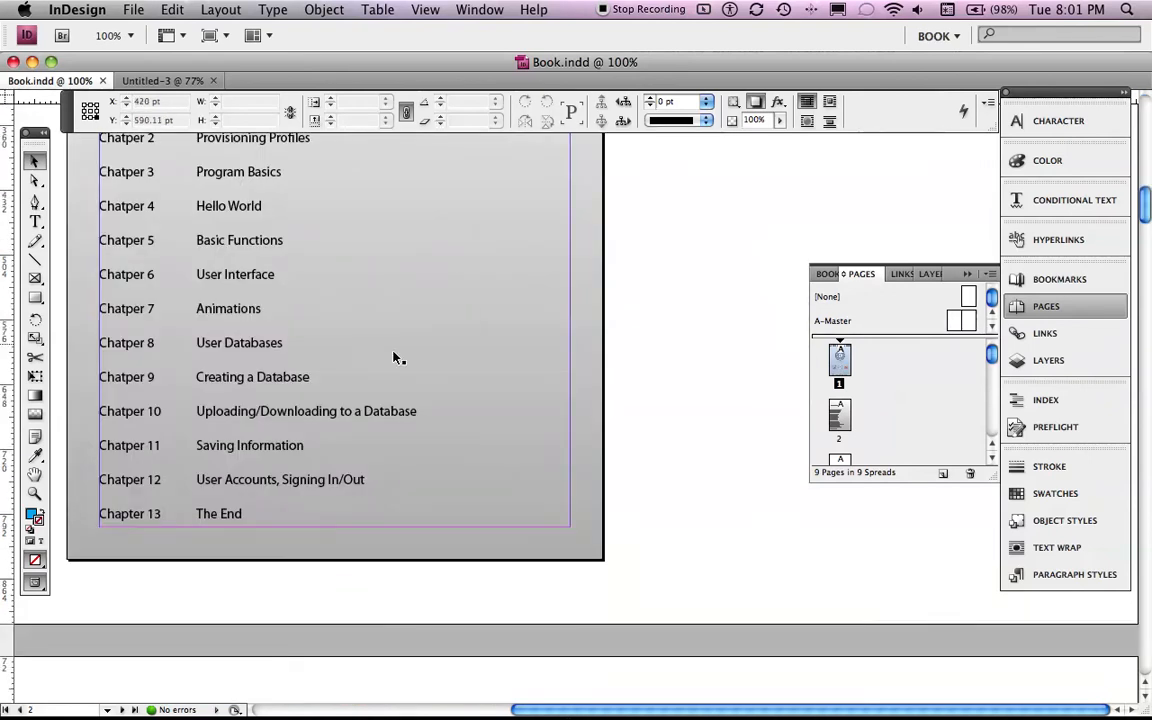
{"action": "scroll", "scroll_direction": "down", "scroll_amount": 3}
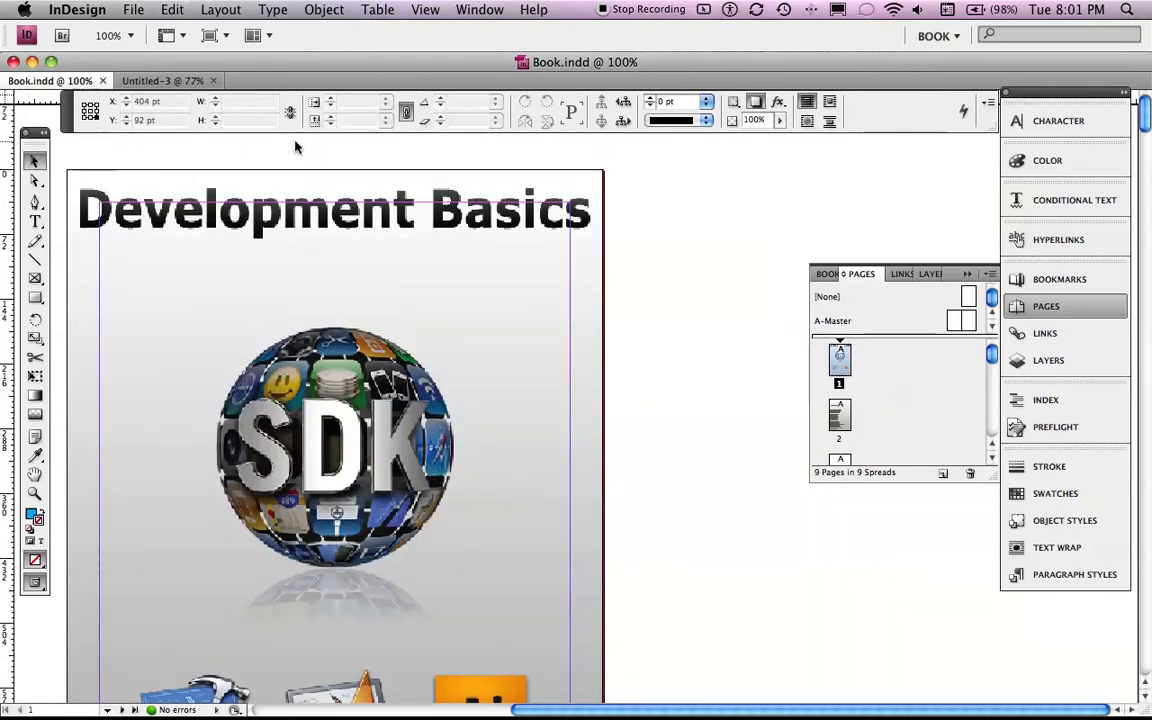
{"action": "left_click", "coordinate": [164, 80]}
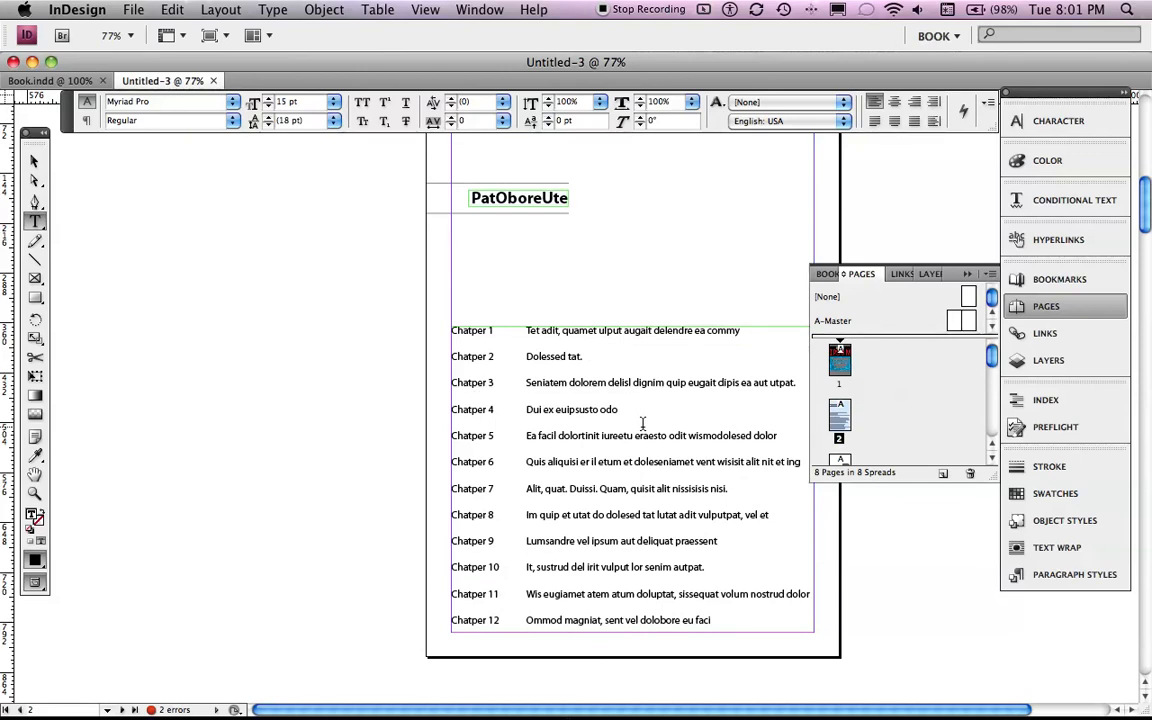
{"action": "scroll", "scroll_direction": "down", "scroll_amount": 3}
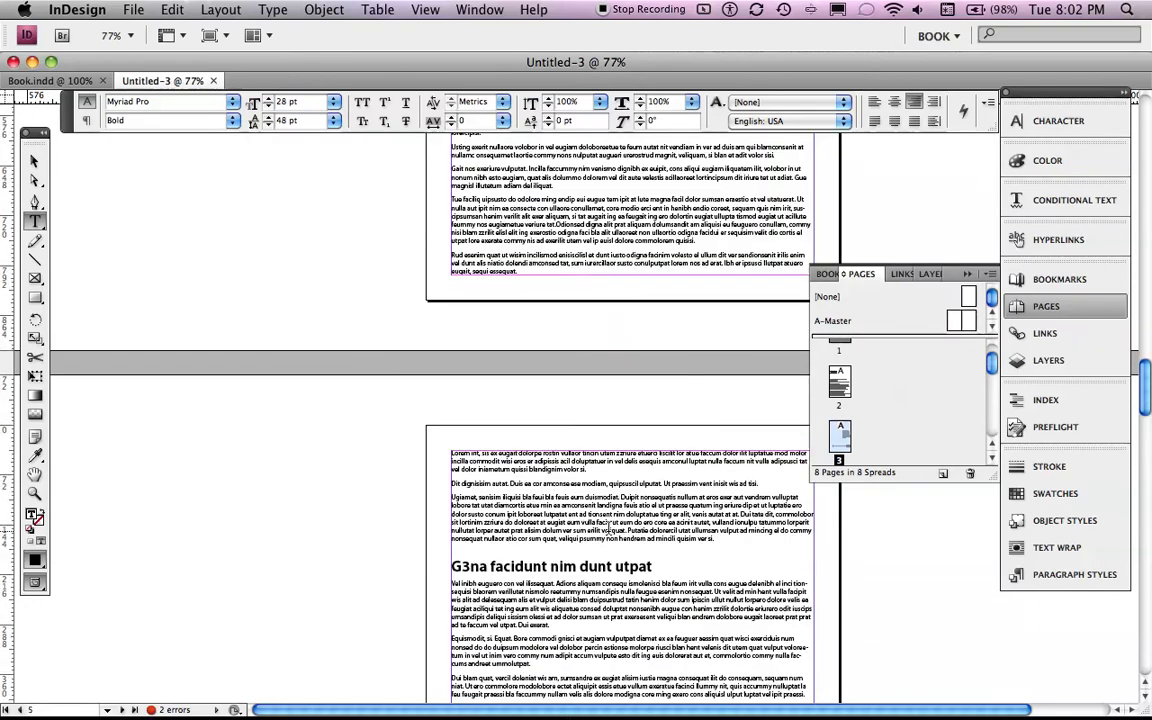
{"action": "scroll", "scroll_direction": "down", "scroll_amount": 3}
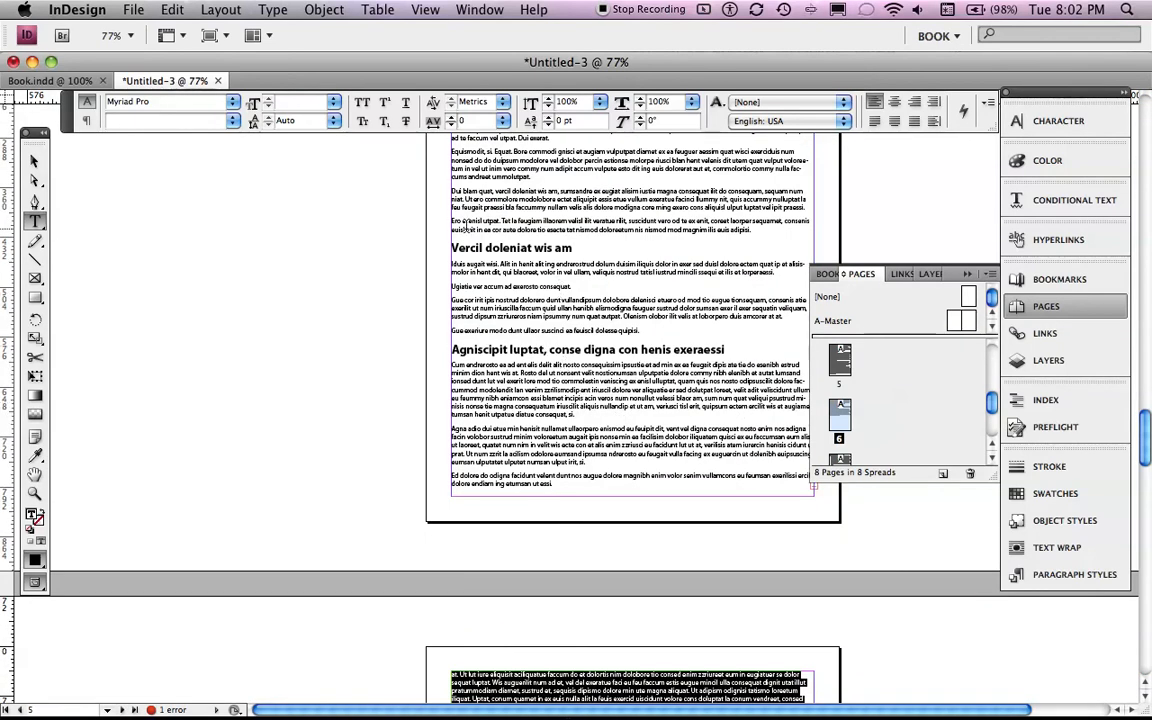
Step: Save the new document as UntitledBook.indd in the Documents folder
{"action": "key", "text": "cmd+s"}
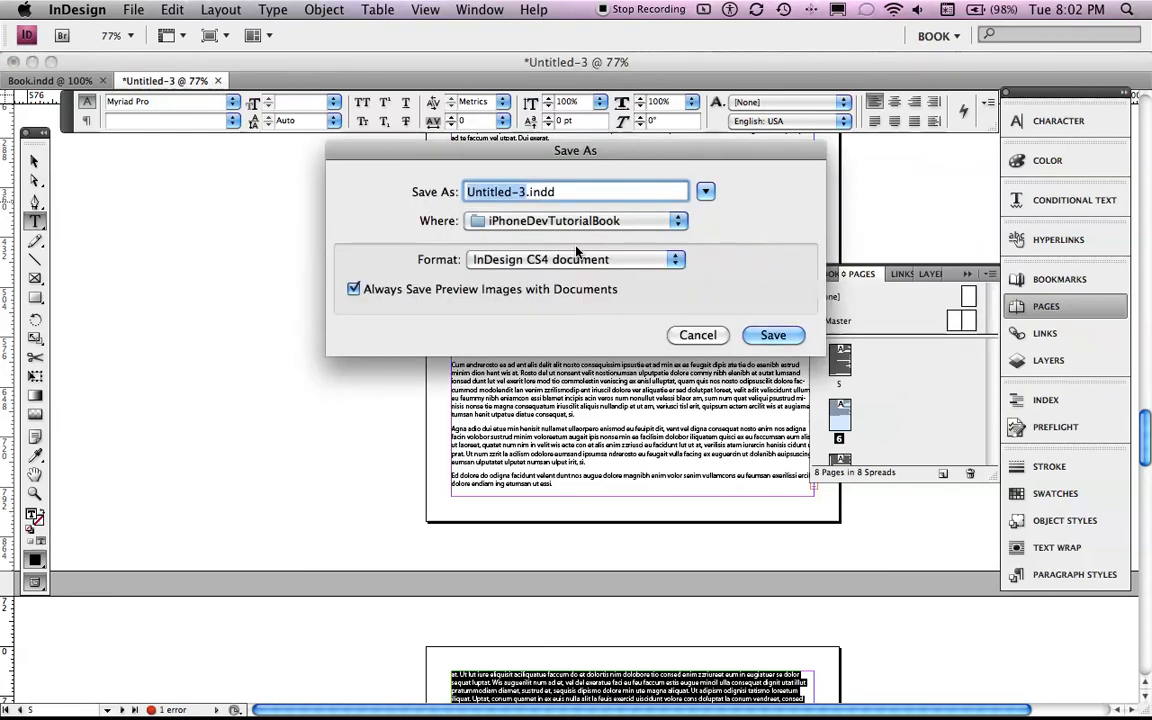
{"action": "mouse_move", "coordinate": [588, 244]}
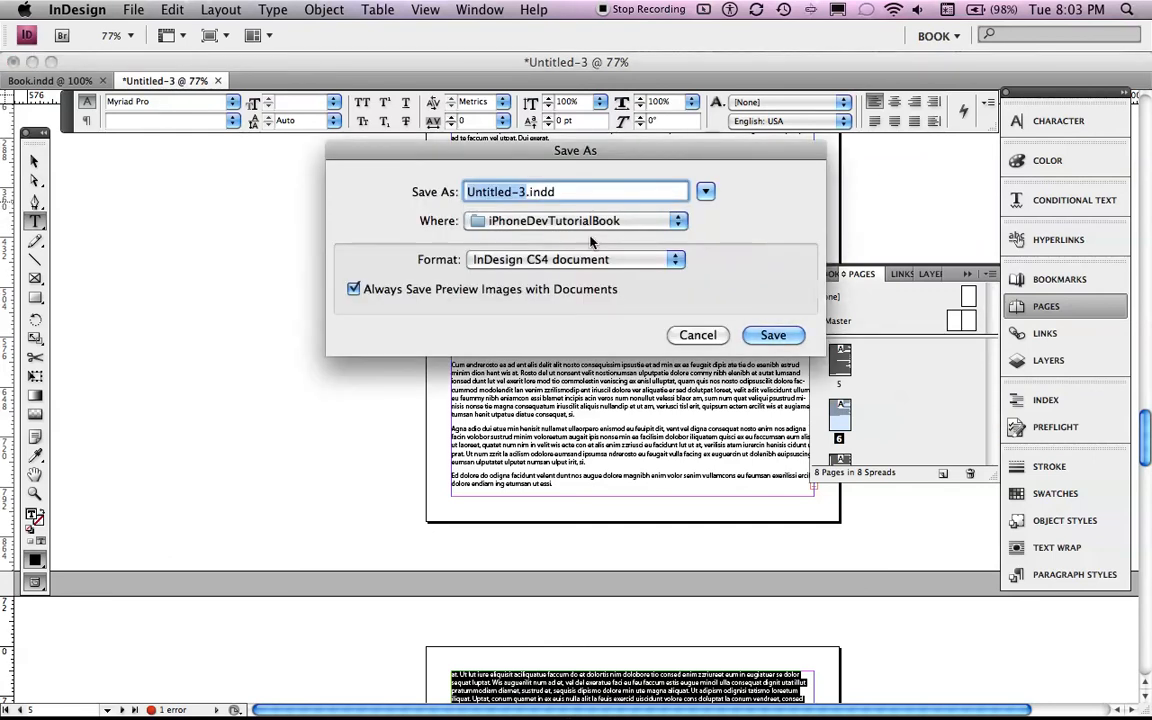
{"action": "left_click", "coordinate": [678, 220]}
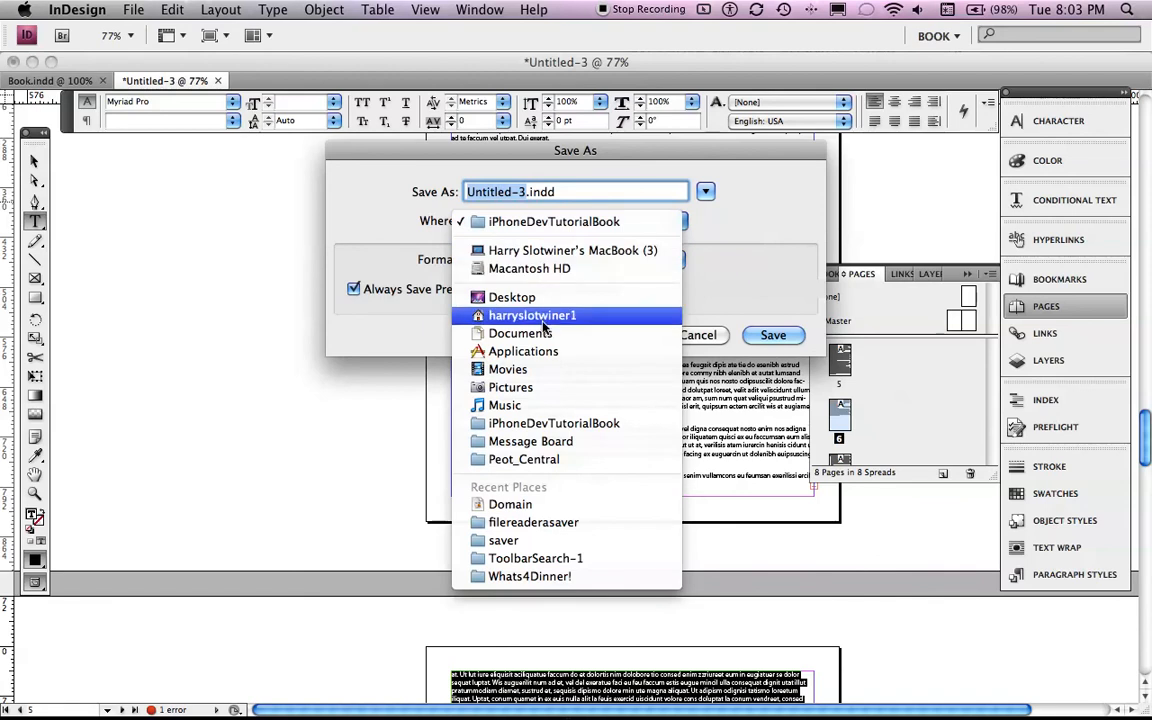
{"action": "left_click", "coordinate": [520, 332]}
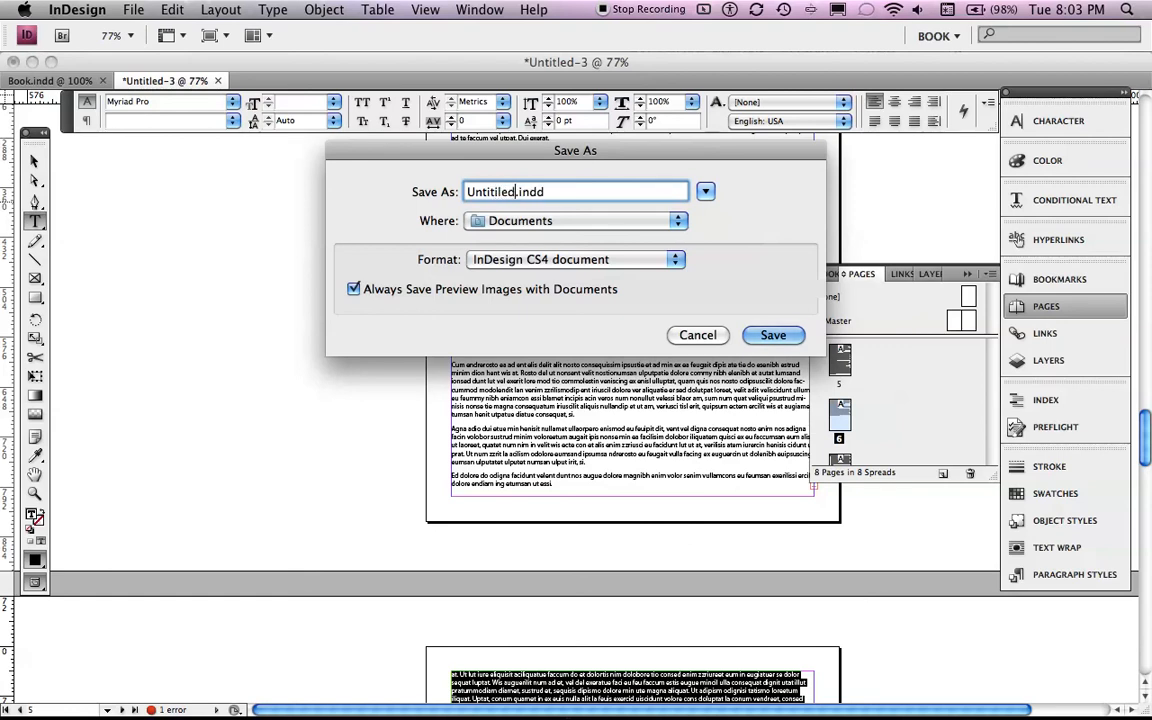
{"action": "left_click", "coordinate": [772, 336]}
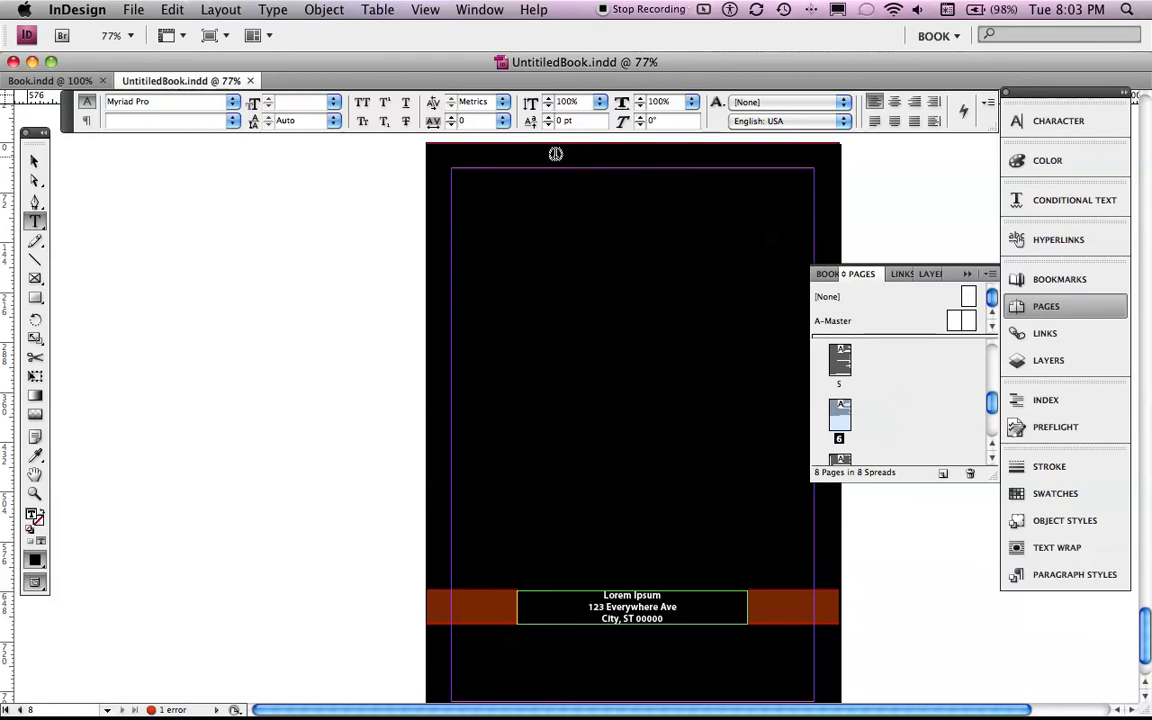
Step: Export UntitledBook.indd for Digital Editions from the File menu
{"action": "scroll", "scroll_direction": "down", "scroll_amount": 3}
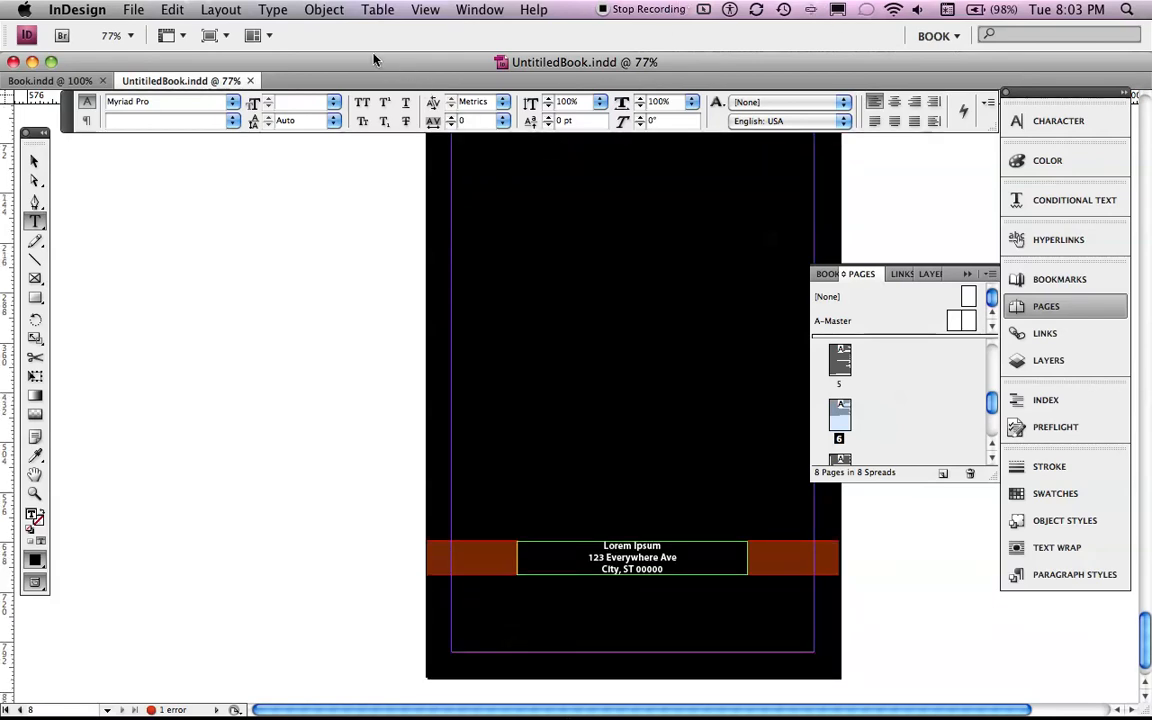
{"action": "mouse_move", "coordinate": [372, 40]}
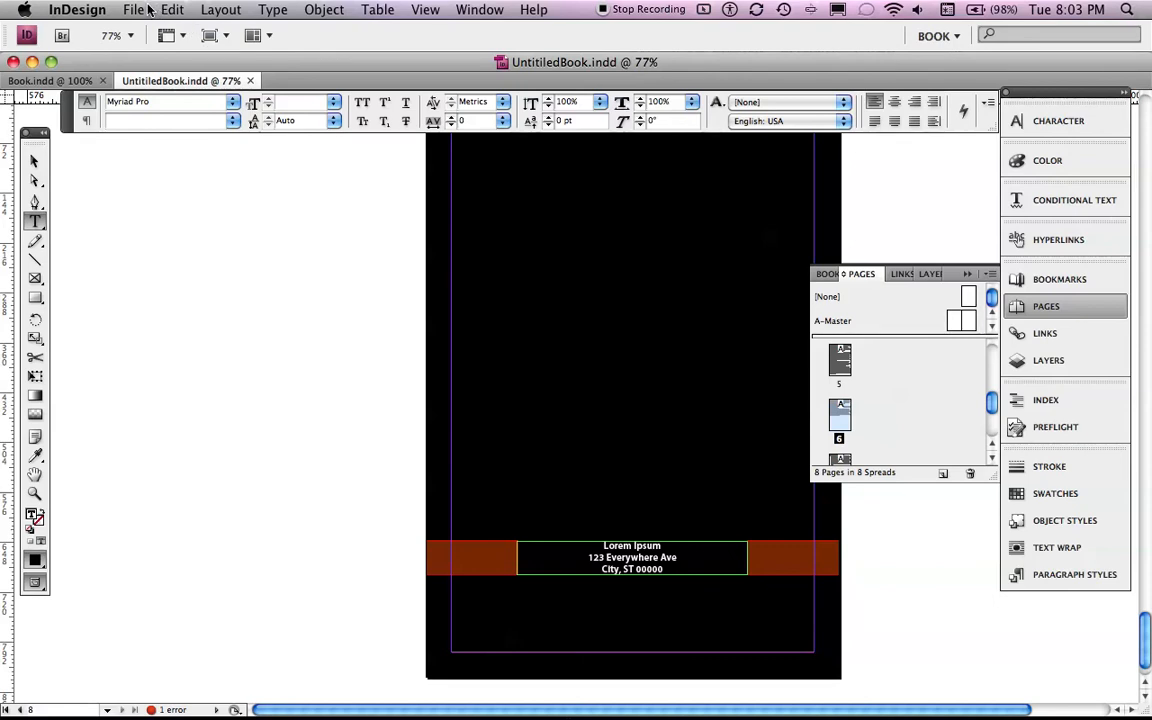
{"action": "left_click", "coordinate": [132, 8]}
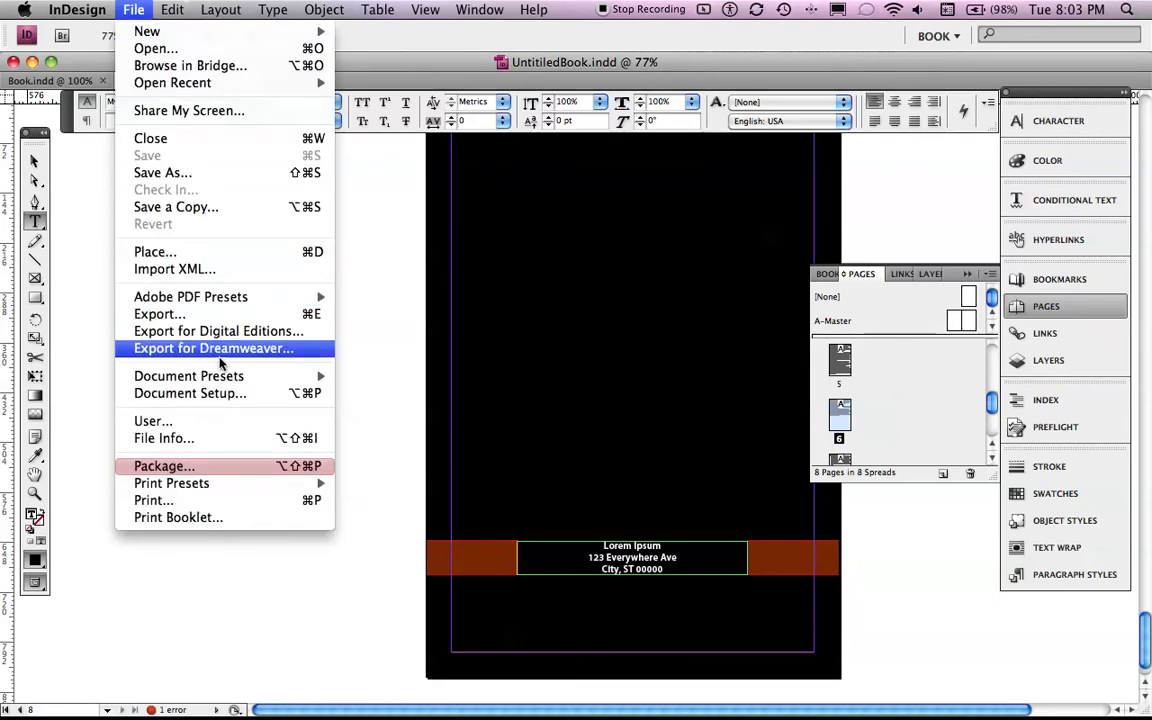
{"action": "mouse_move", "coordinate": [218, 332]}
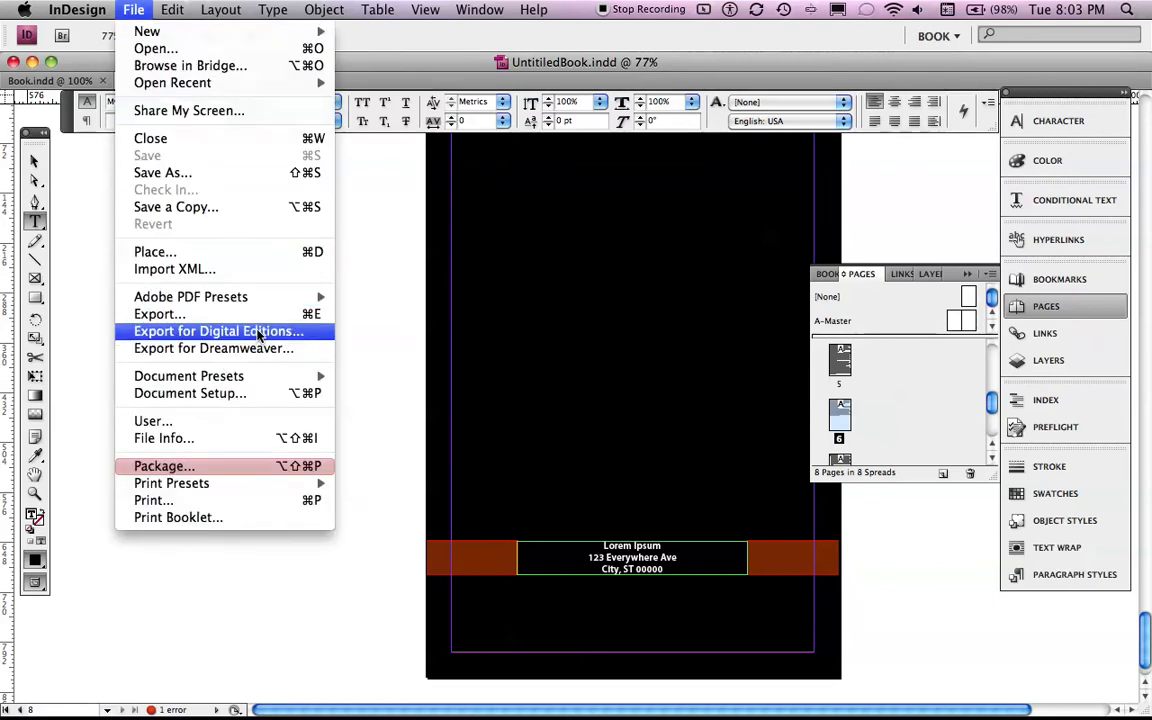
{"action": "mouse_move", "coordinate": [190, 340]}
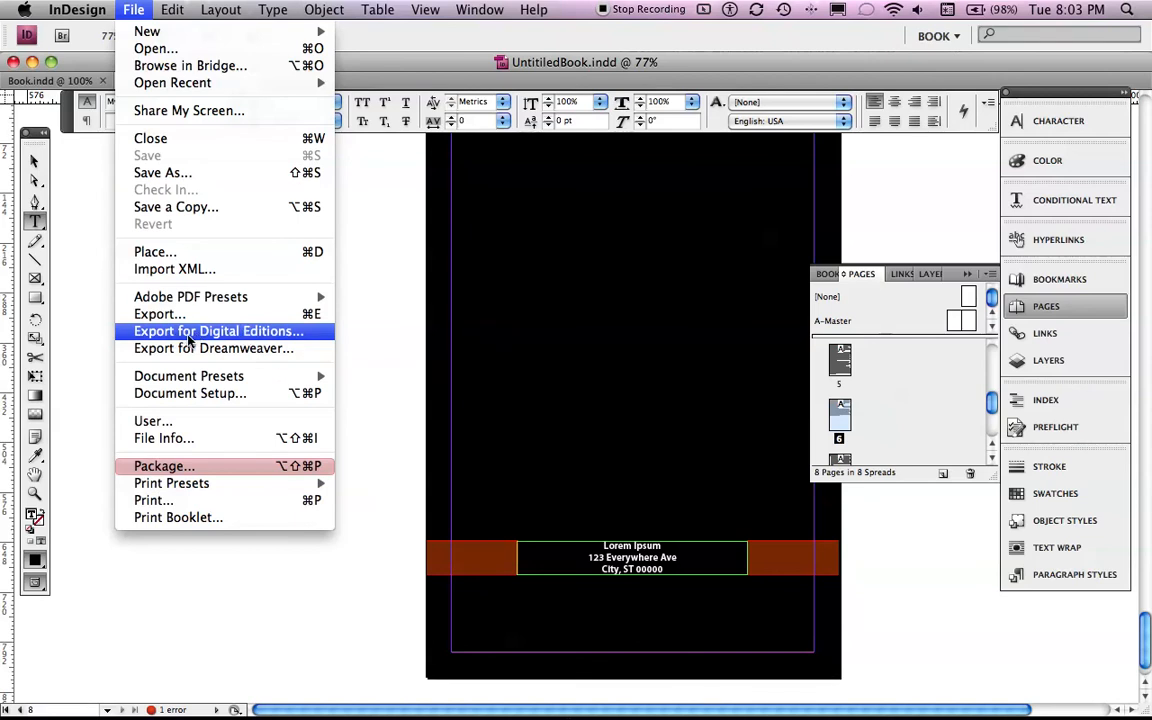
{"action": "left_click", "coordinate": [216, 332]}
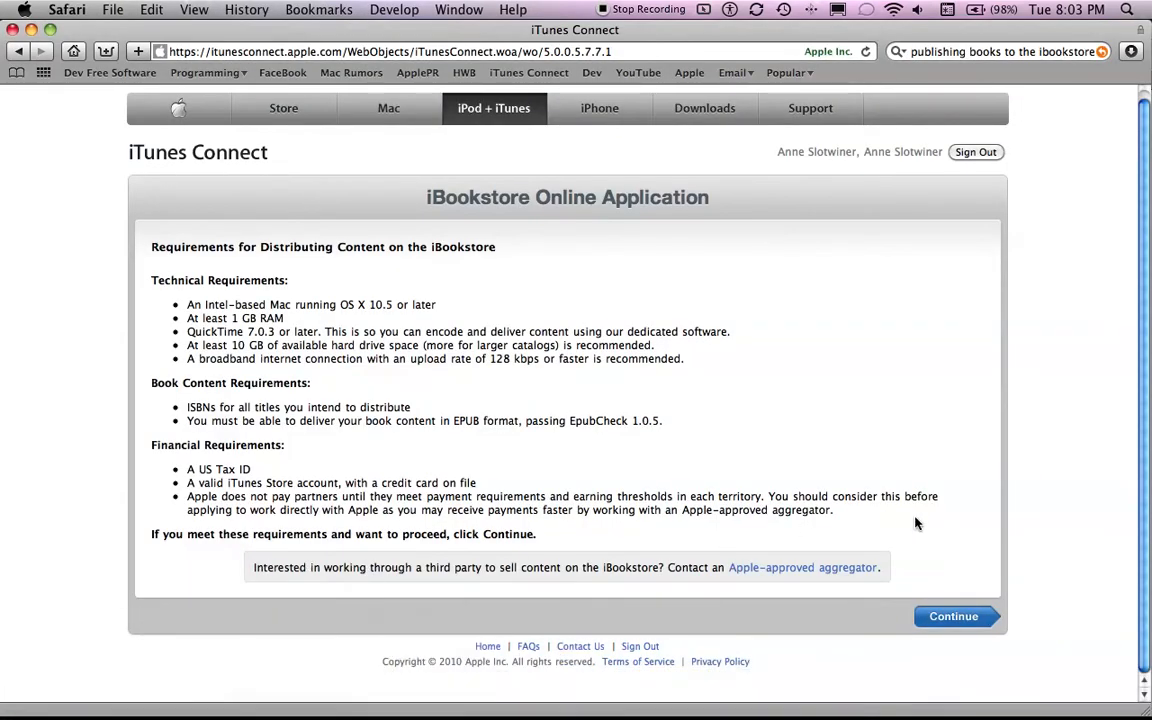
Step: Continue past the iBookstore requirements to the iTunes Store Account Authentication form
{"action": "left_click", "coordinate": [952, 616]}
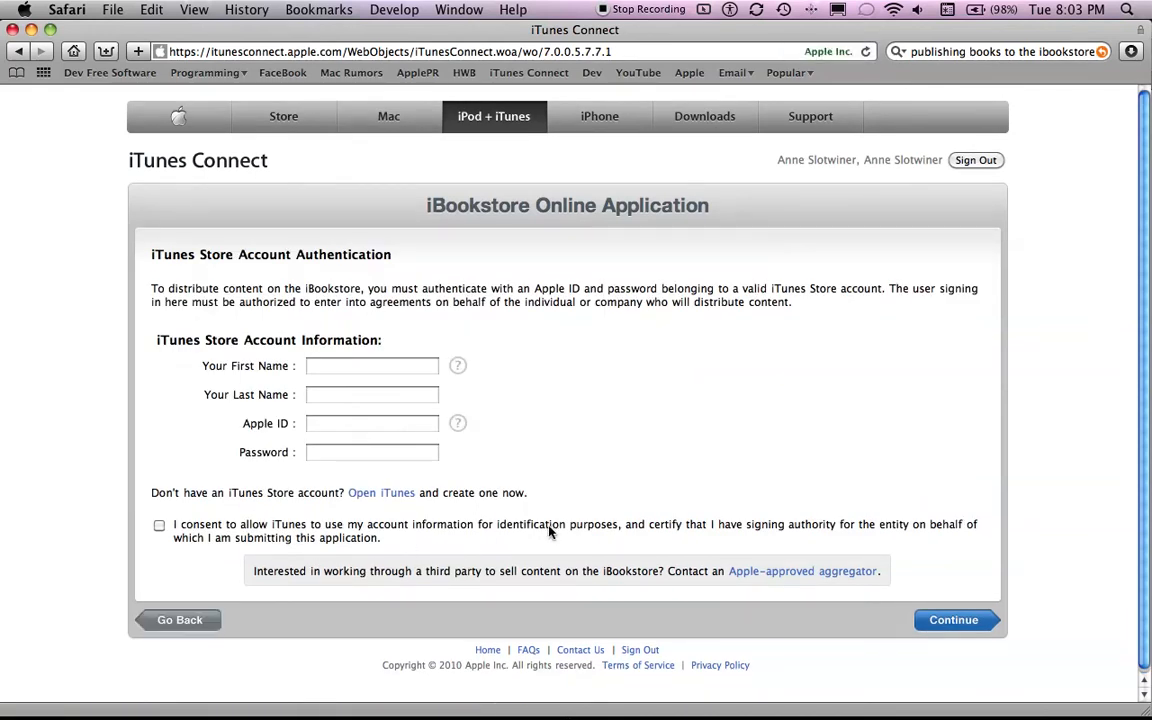
{"action": "mouse_move", "coordinate": [548, 532]}
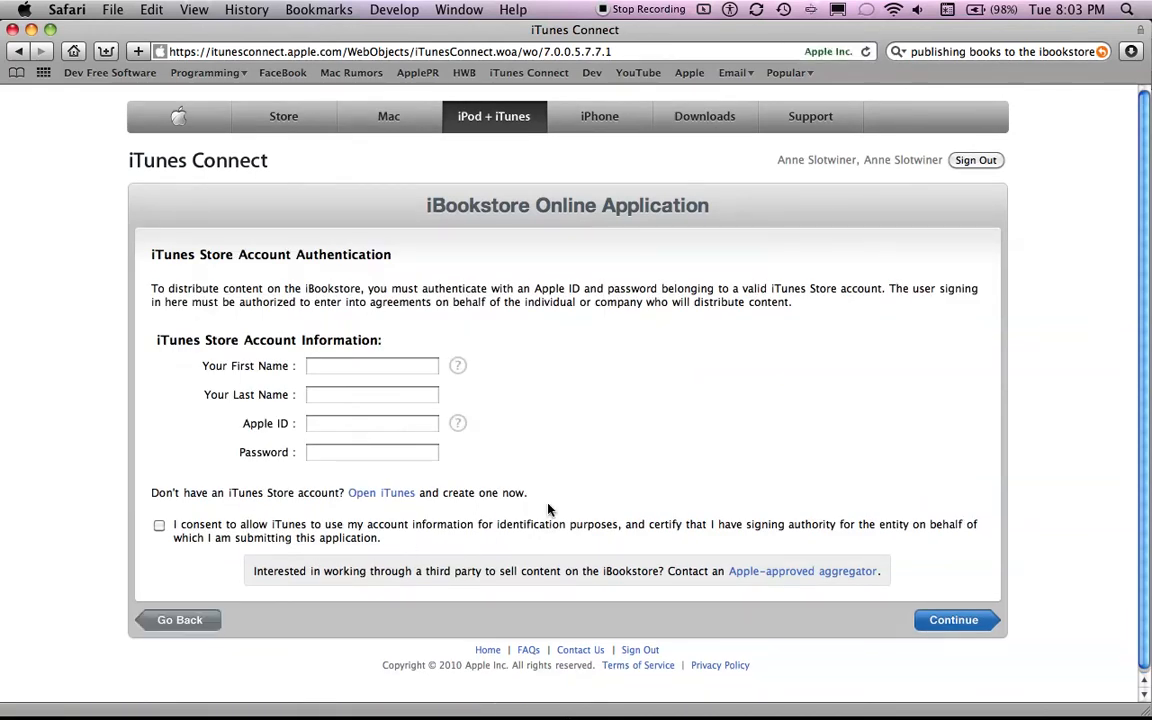